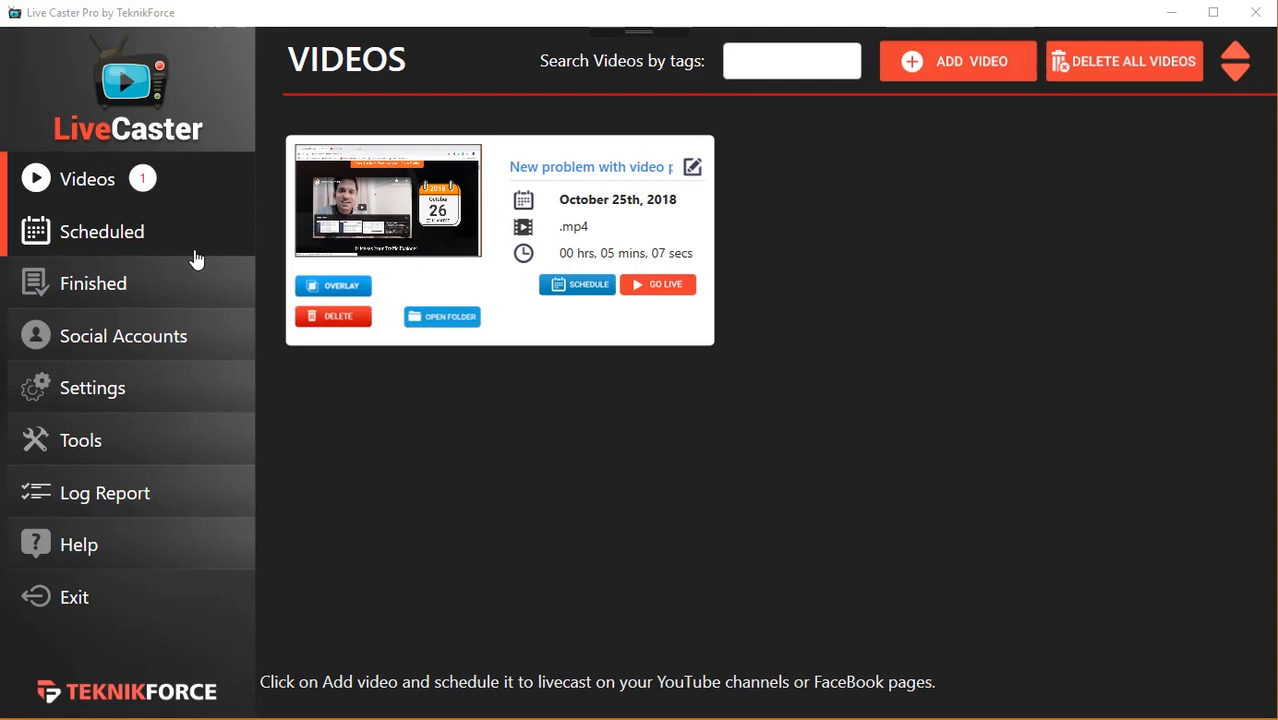
{"action": "mouse_move", "coordinate": [135, 342]}
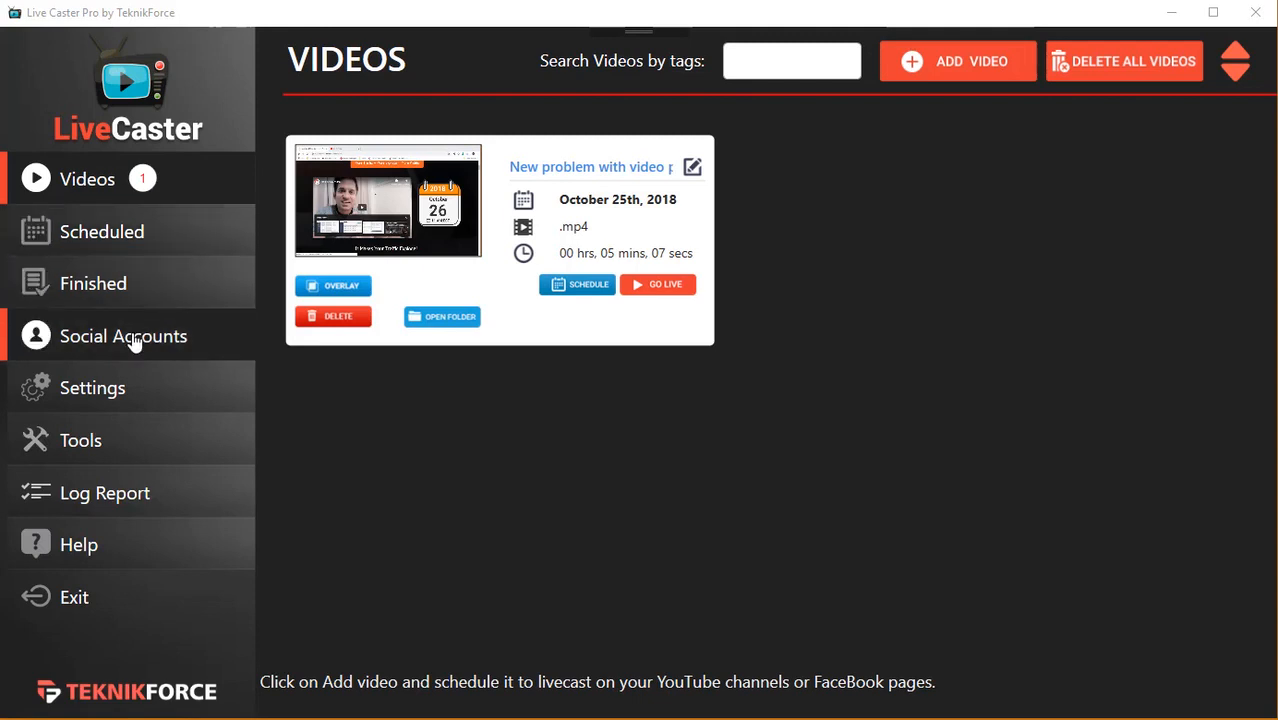
Step: Glance at the social accounts, return to the library, and start adding a video file
{"action": "left_click", "coordinate": [123, 336]}
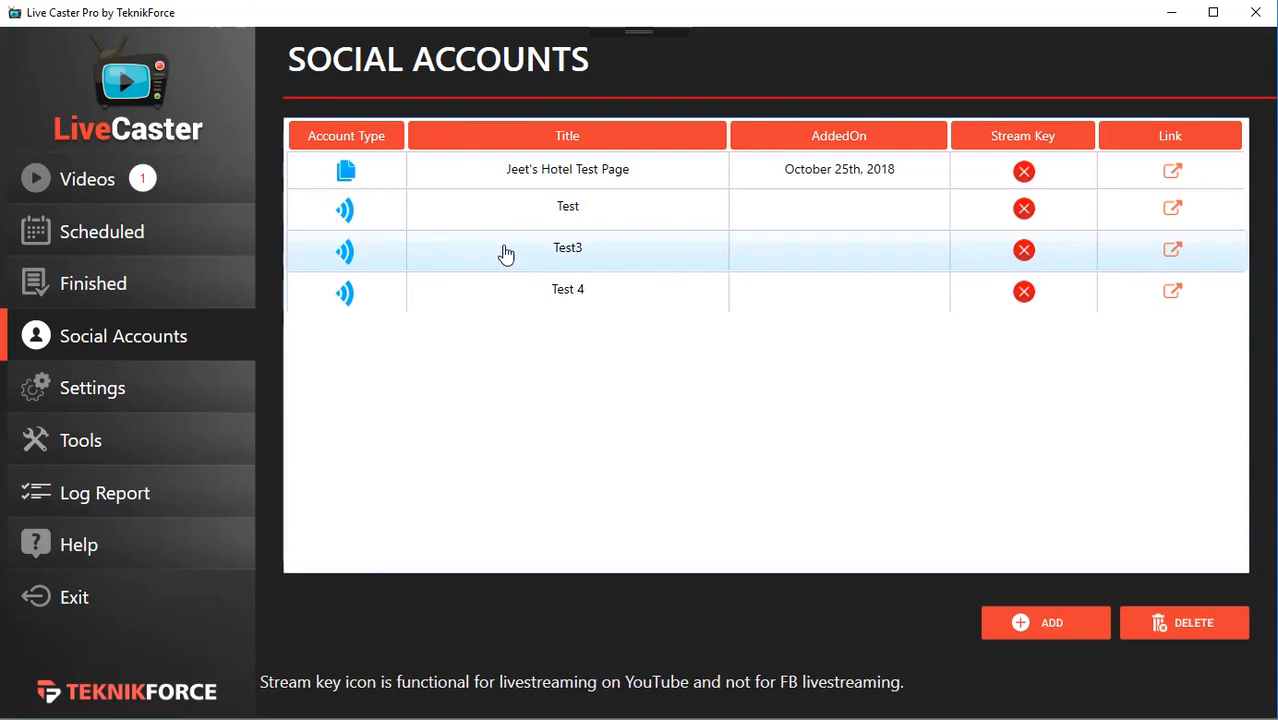
{"action": "mouse_move", "coordinate": [357, 402]}
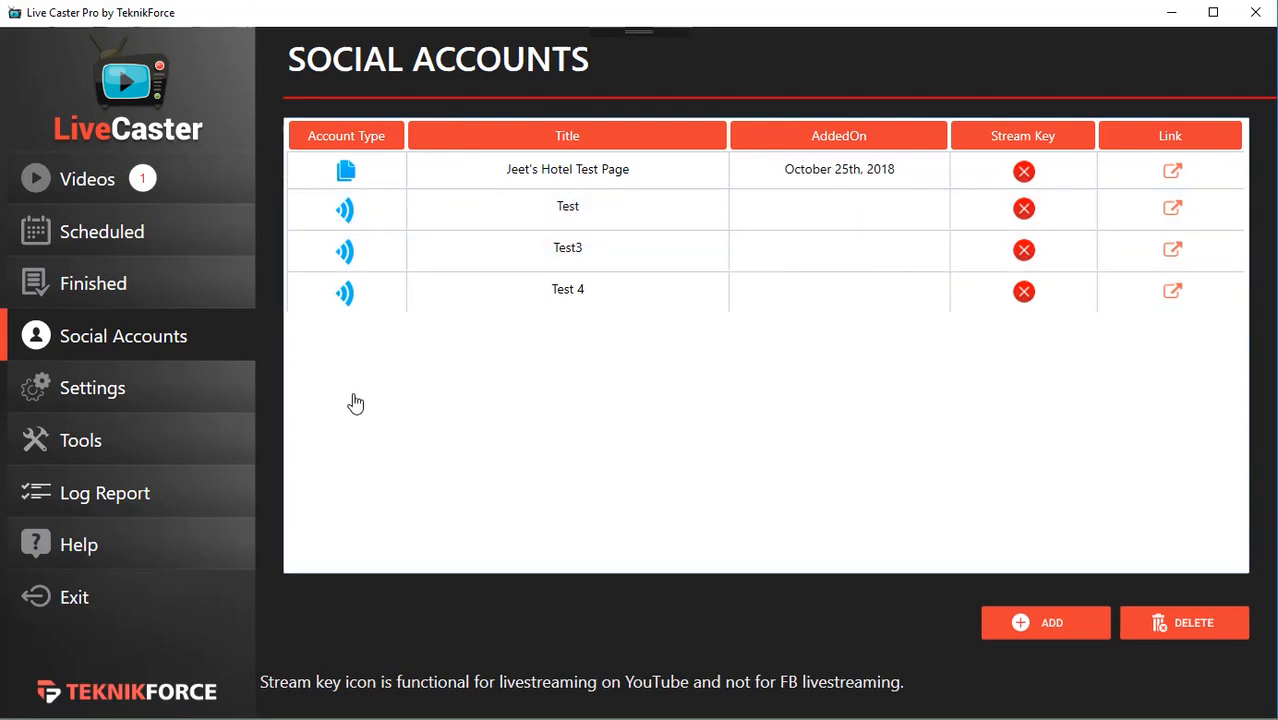
{"action": "left_click", "coordinate": [87, 178]}
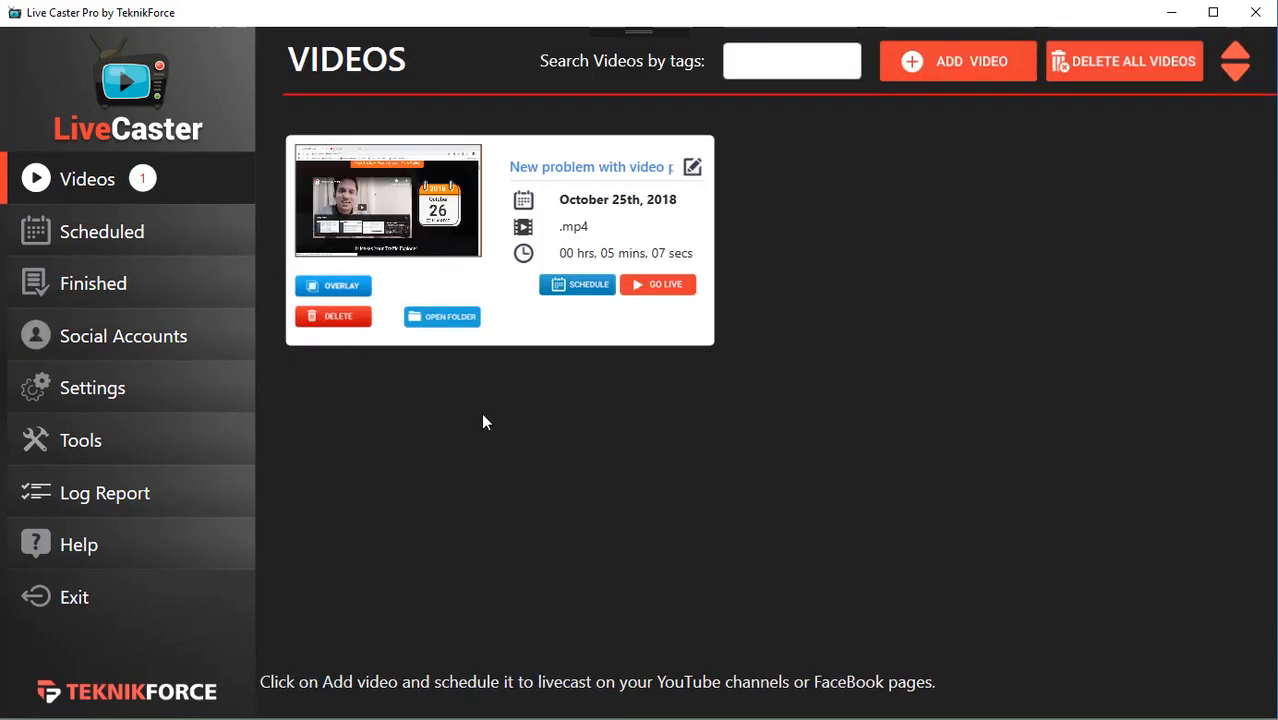
{"action": "mouse_move", "coordinate": [1095, 100]}
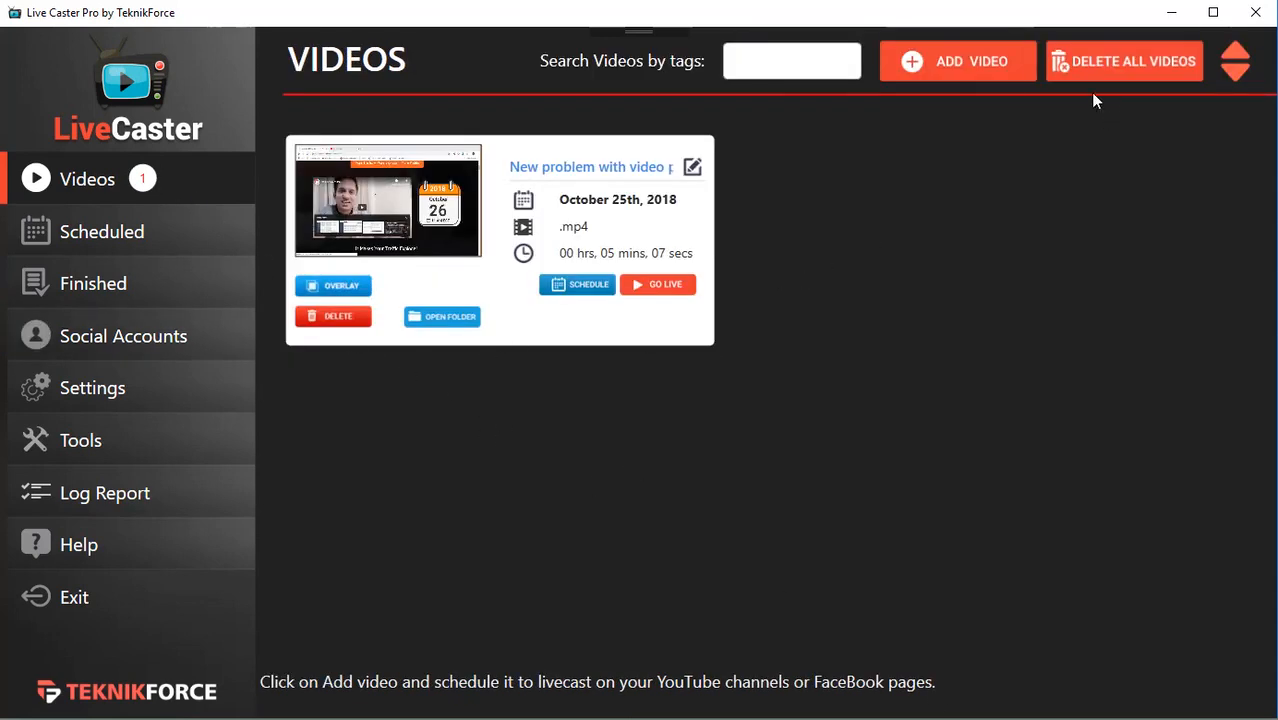
{"action": "left_click", "coordinate": [957, 61]}
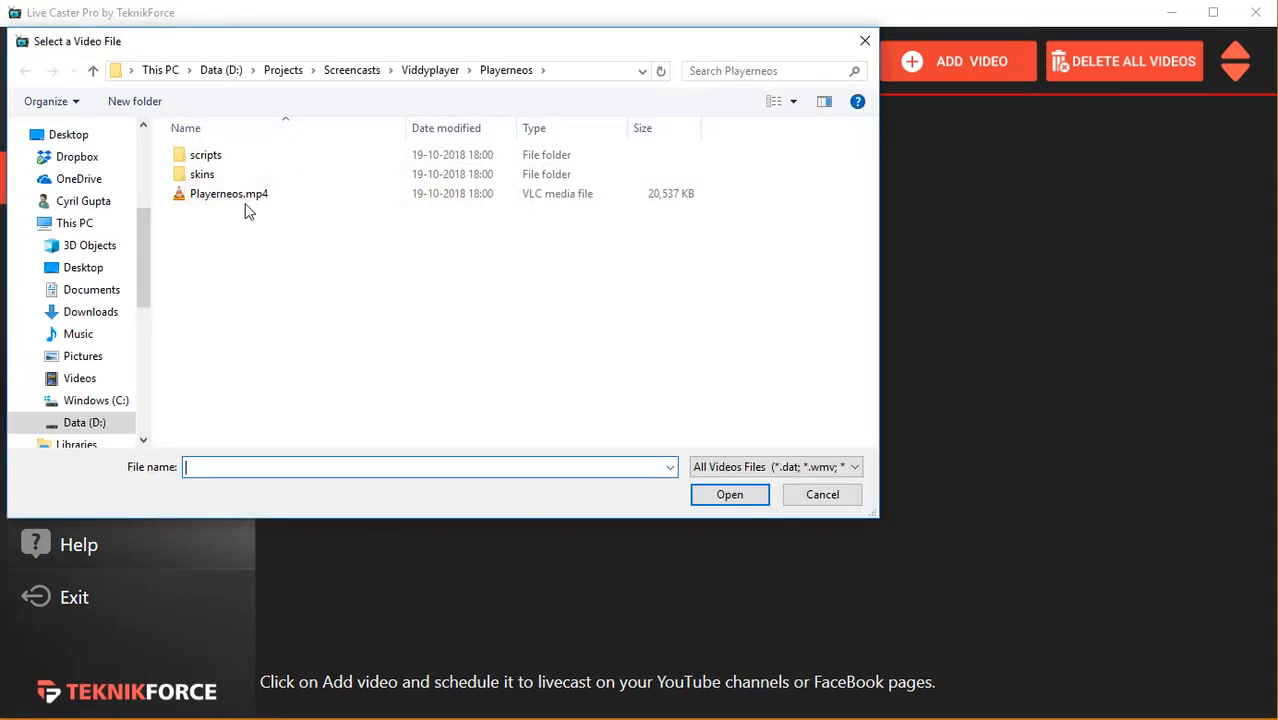
{"action": "left_click", "coordinate": [228, 193]}
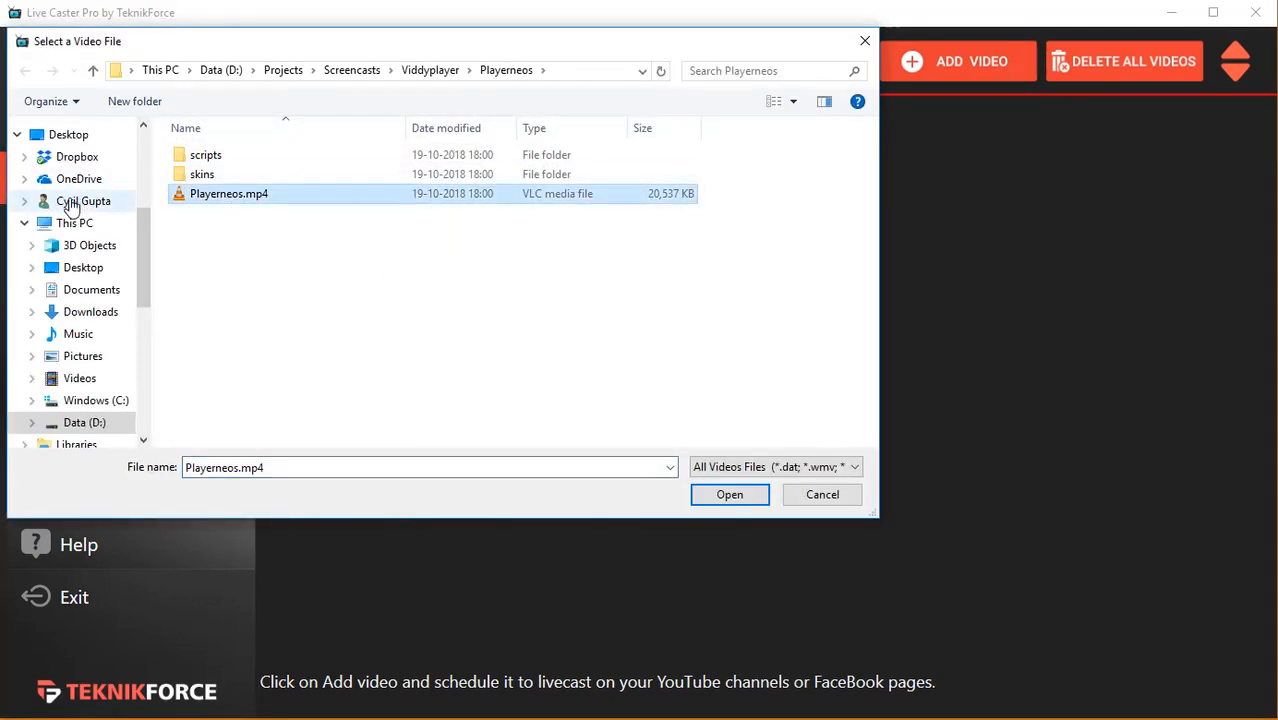
Step: Pick the Mobiflux Demo video from Desktop > videos > Mobiflux example and save it
{"action": "left_click", "coordinate": [82, 267]}
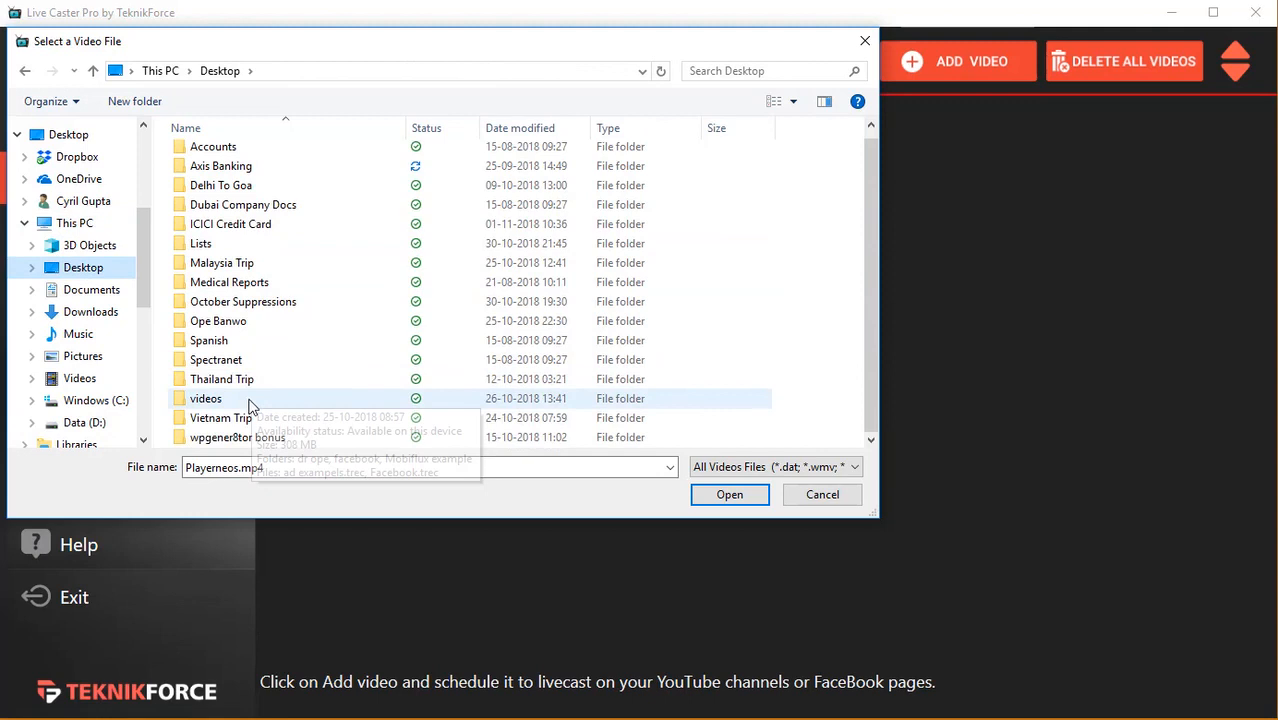
{"action": "double_click", "coordinate": [205, 398]}
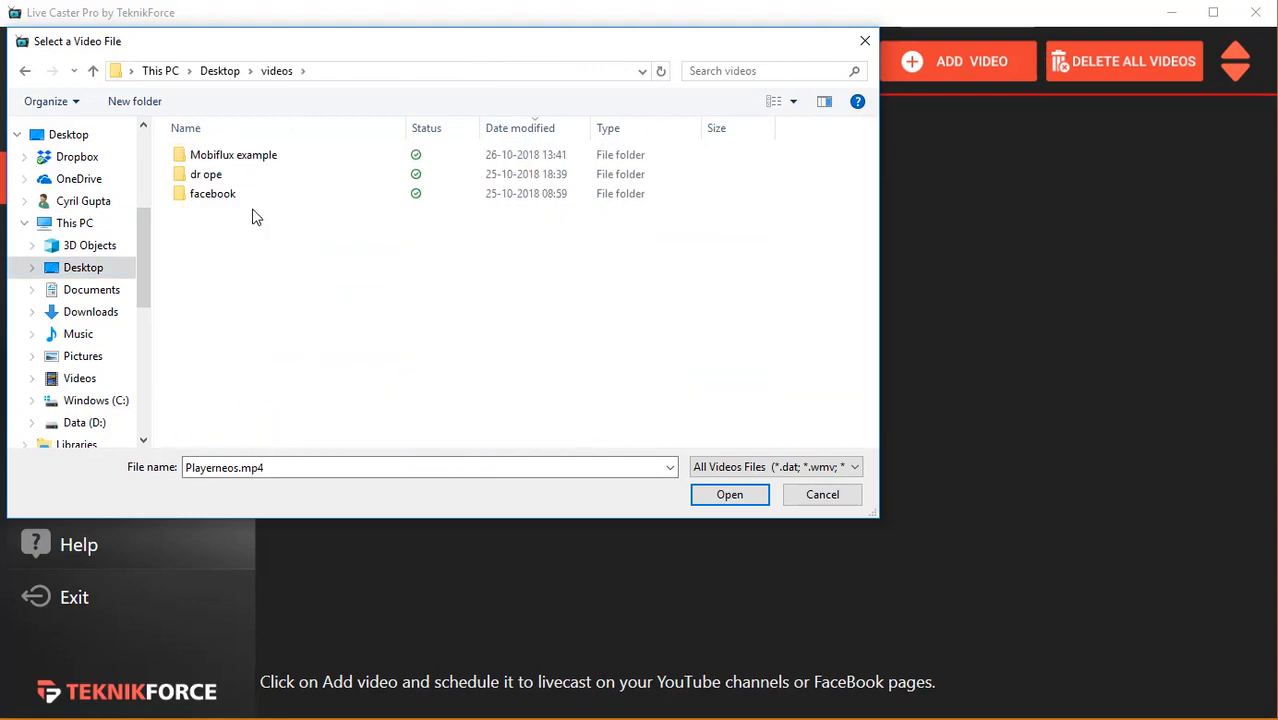
{"action": "double_click", "coordinate": [233, 154]}
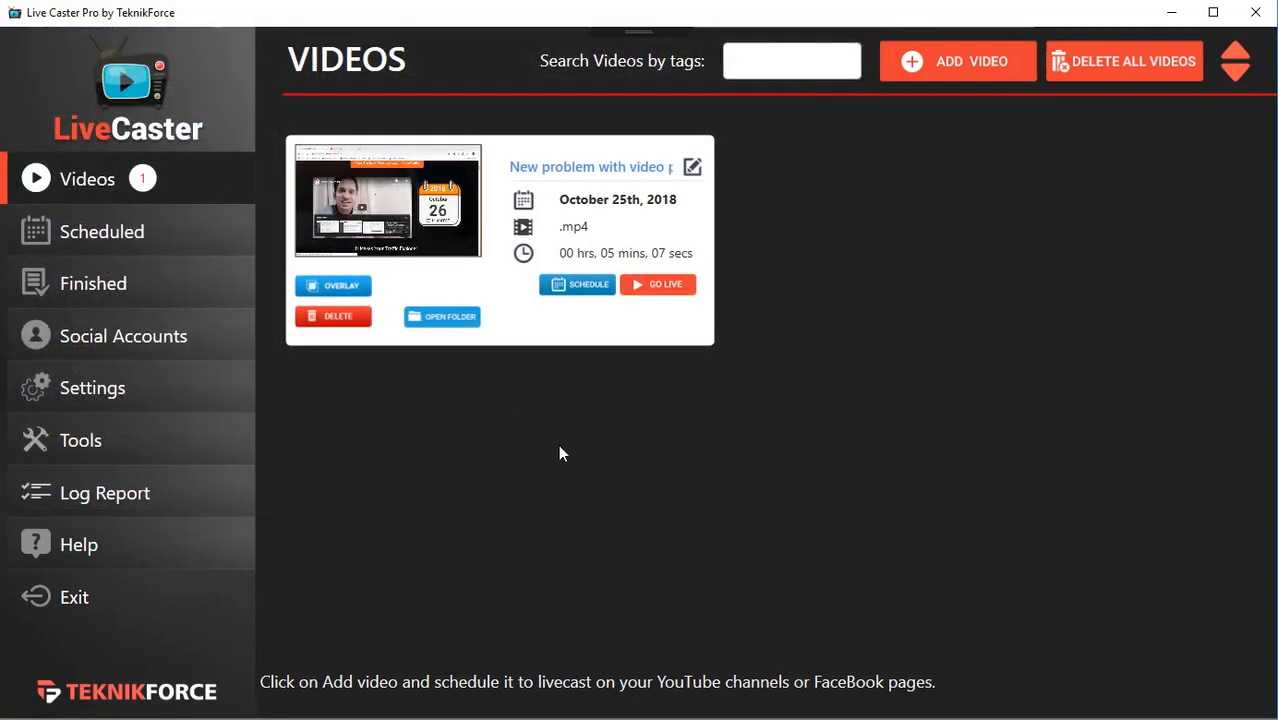
{"action": "left_click", "coordinate": [957, 61]}
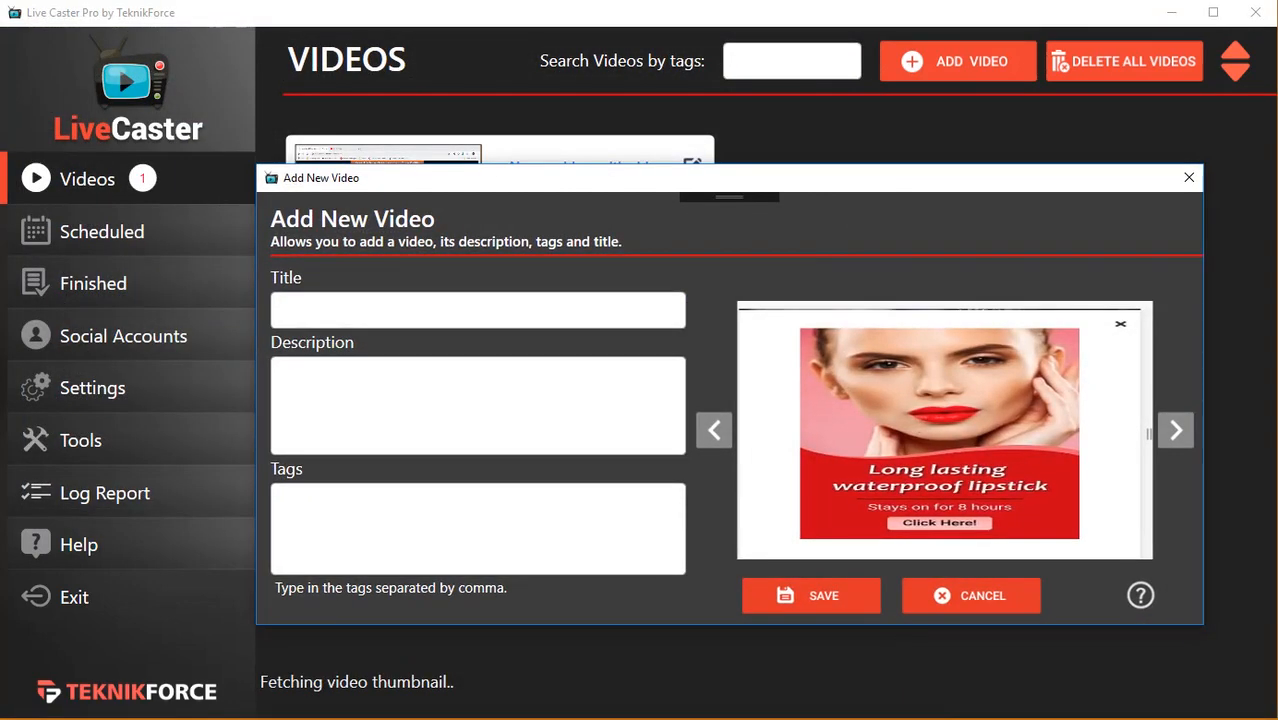
{"action": "left_click", "coordinate": [811, 595]}
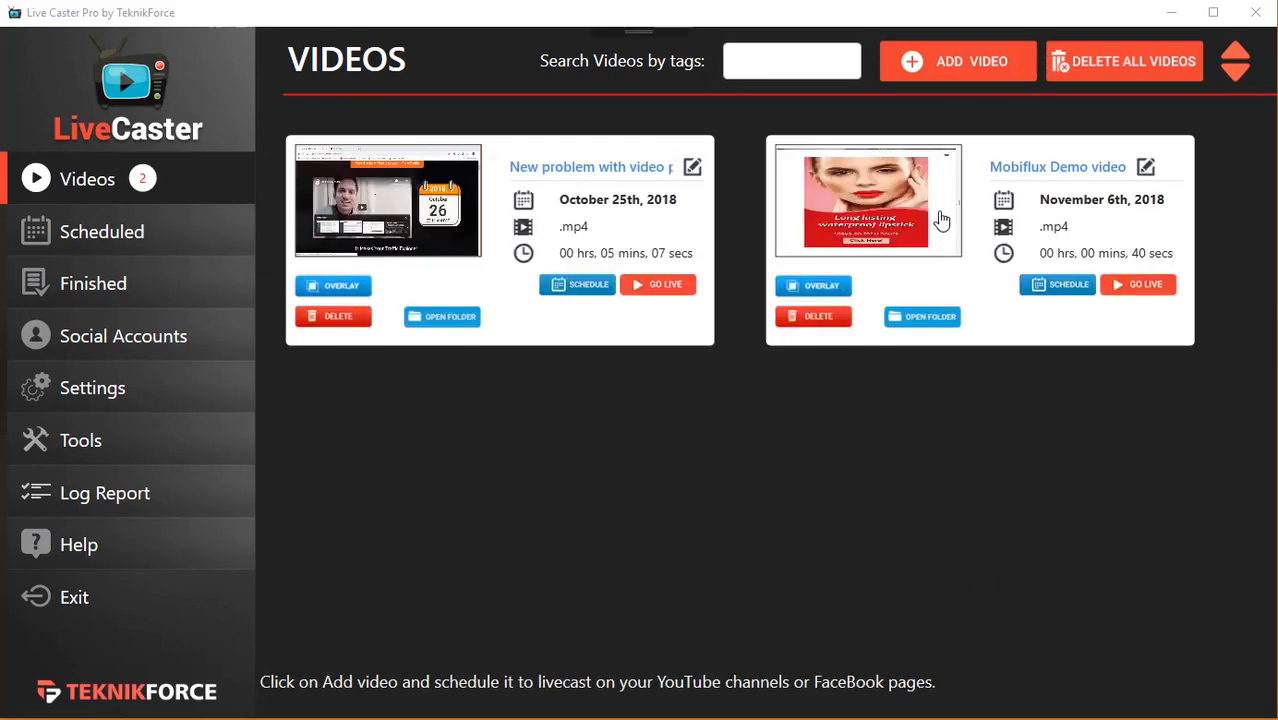
{"action": "mouse_move", "coordinate": [143, 350]}
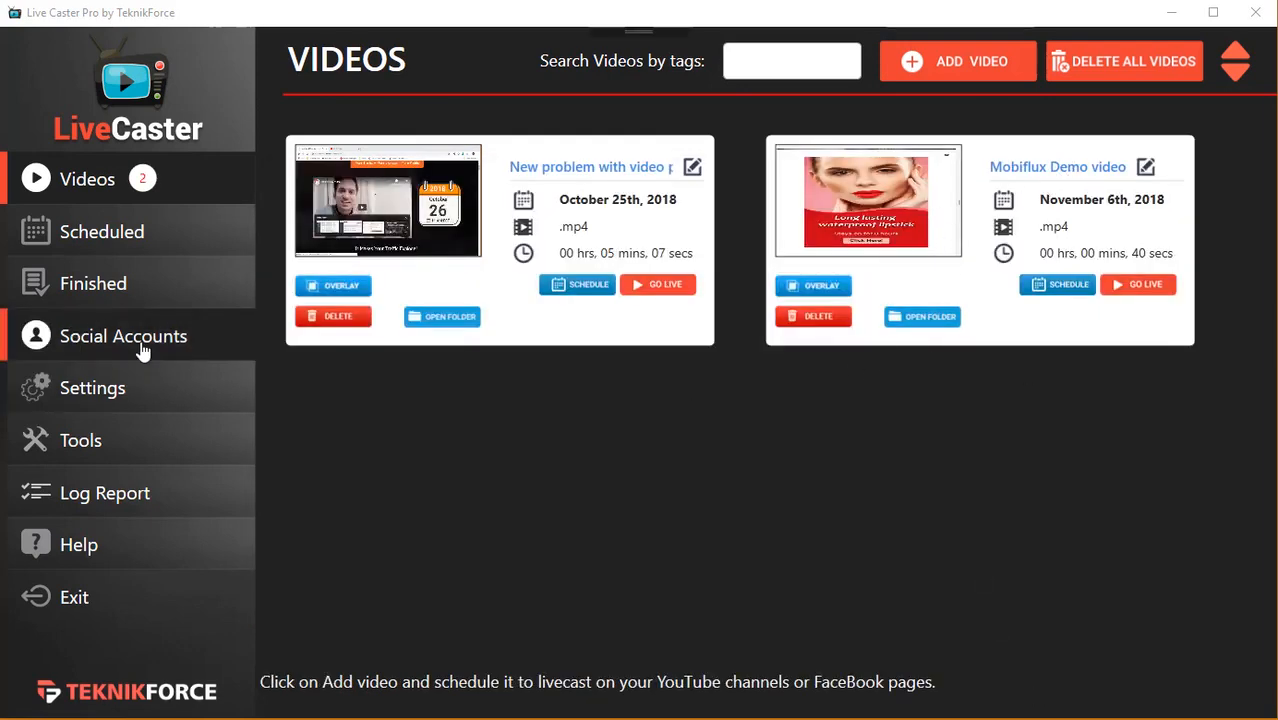
Step: View Social Accounts, preview the add-account options, and dismiss the Facebook login window
{"action": "left_click", "coordinate": [124, 335]}
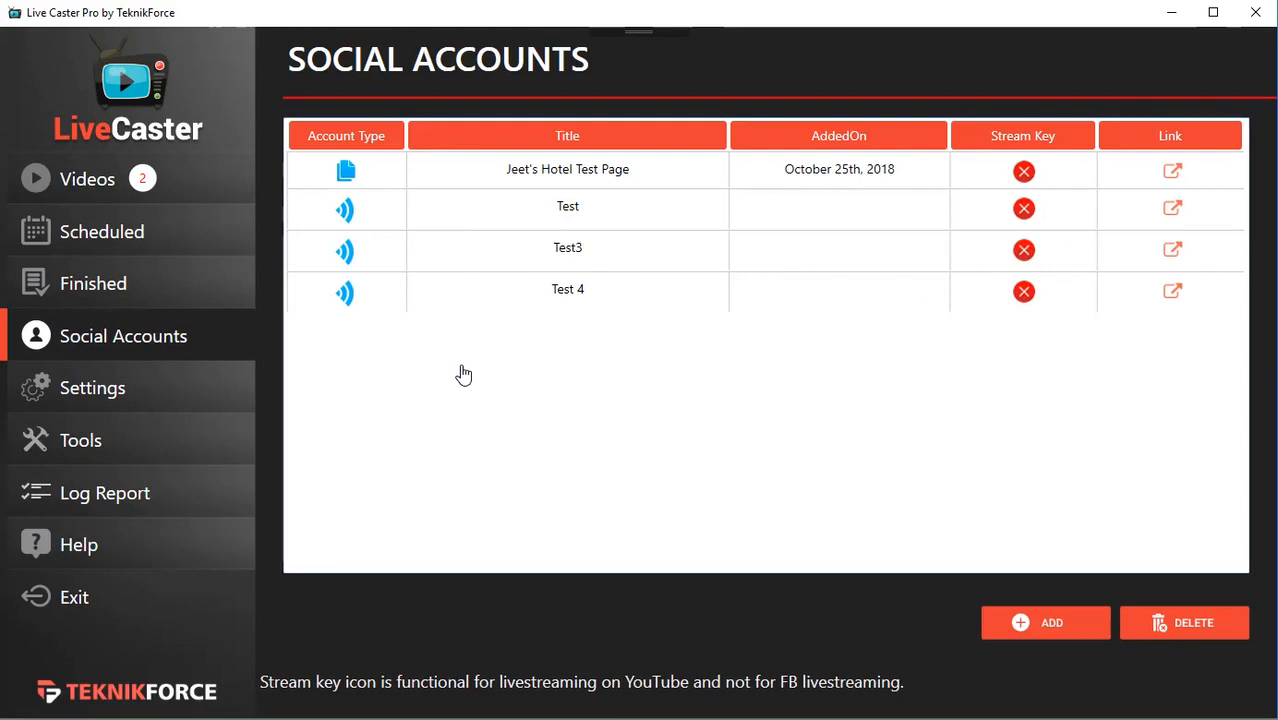
{"action": "mouse_move", "coordinate": [1045, 623]}
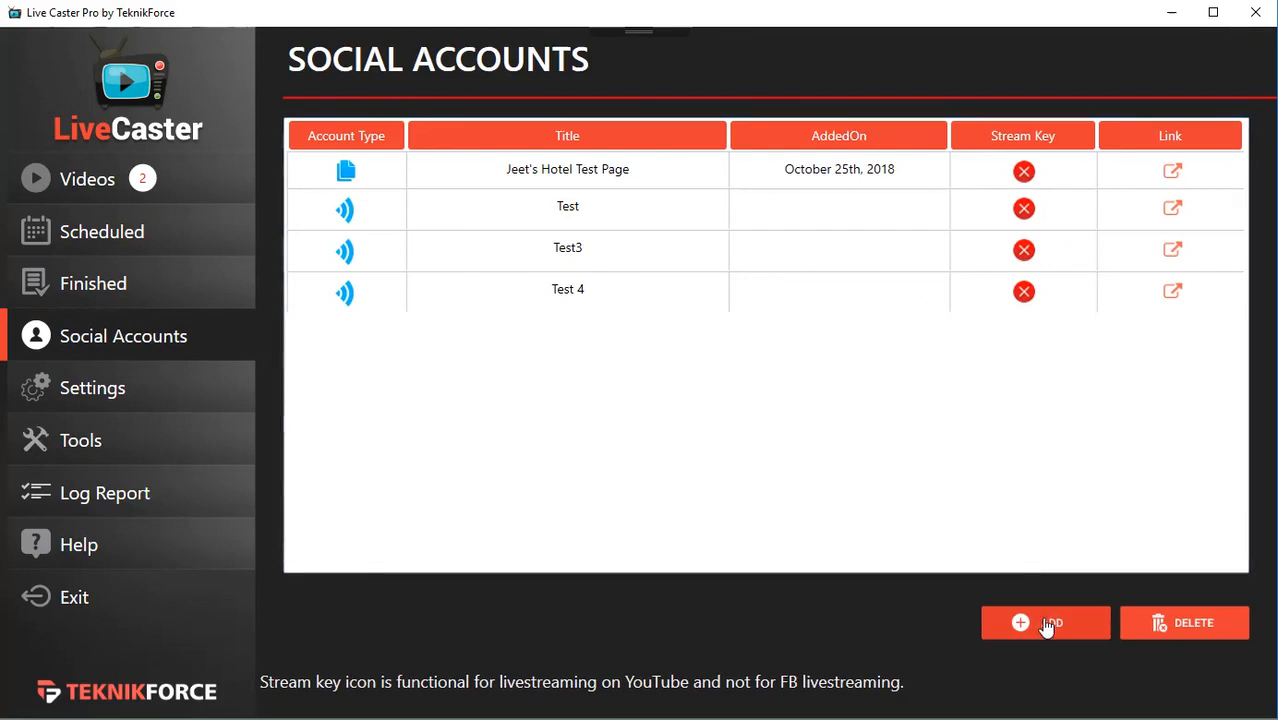
{"action": "left_click", "coordinate": [1045, 623]}
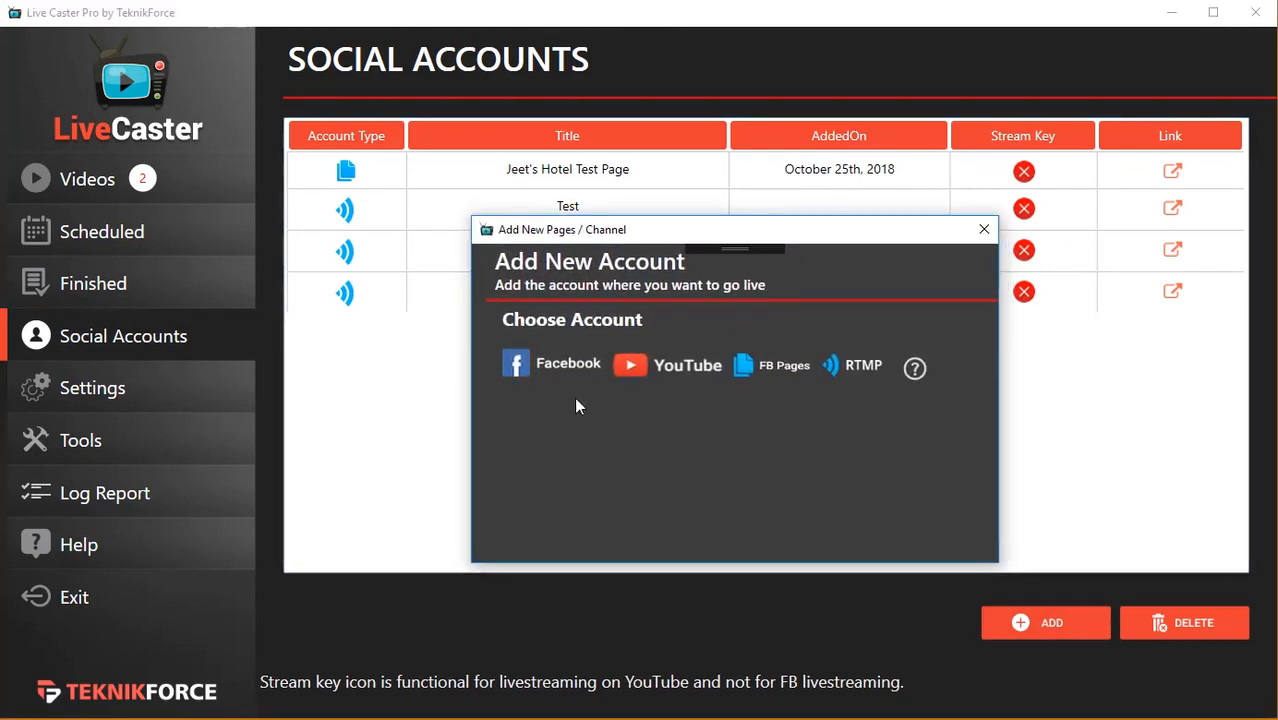
{"action": "mouse_move", "coordinate": [568, 375]}
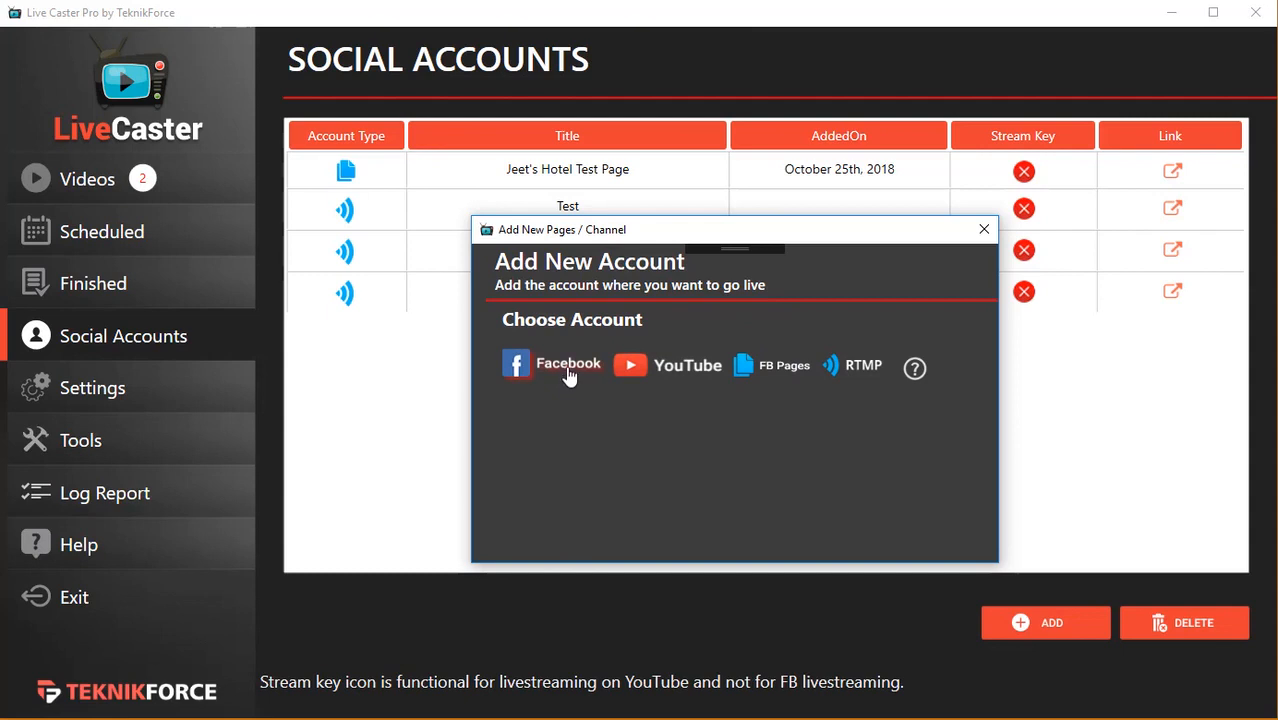
{"action": "mouse_move", "coordinate": [698, 380]}
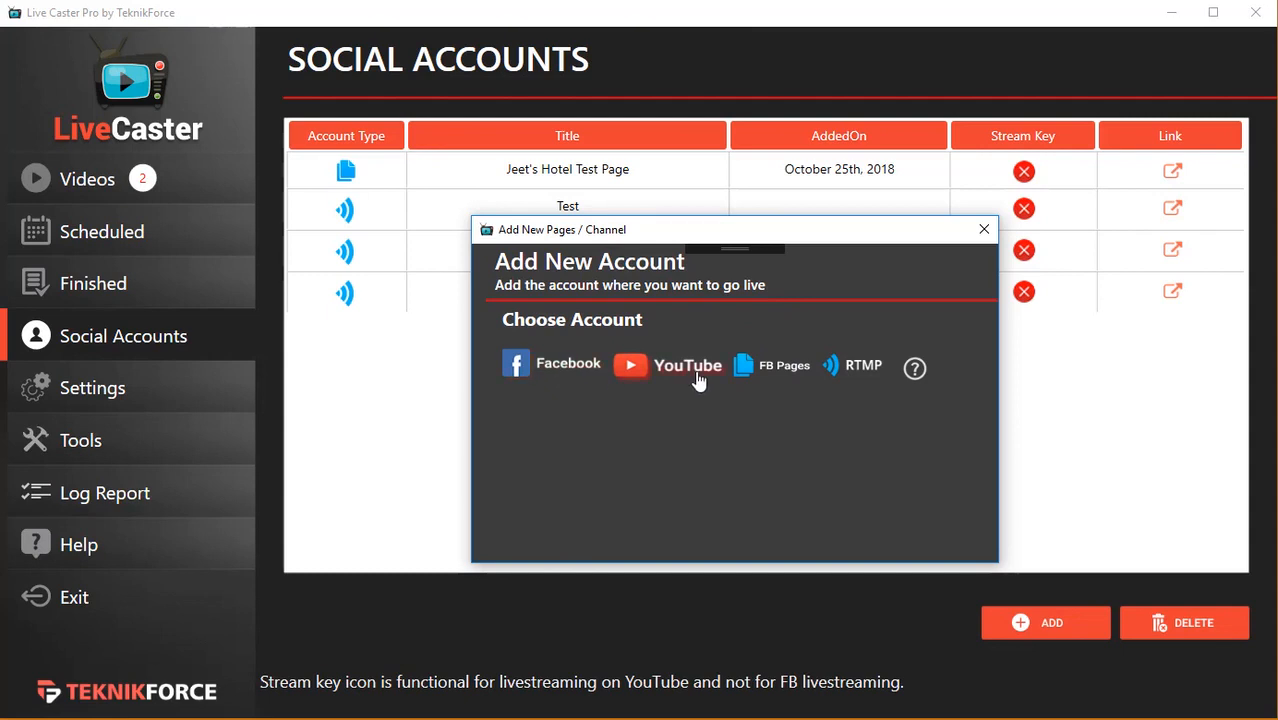
{"action": "mouse_move", "coordinate": [866, 368]}
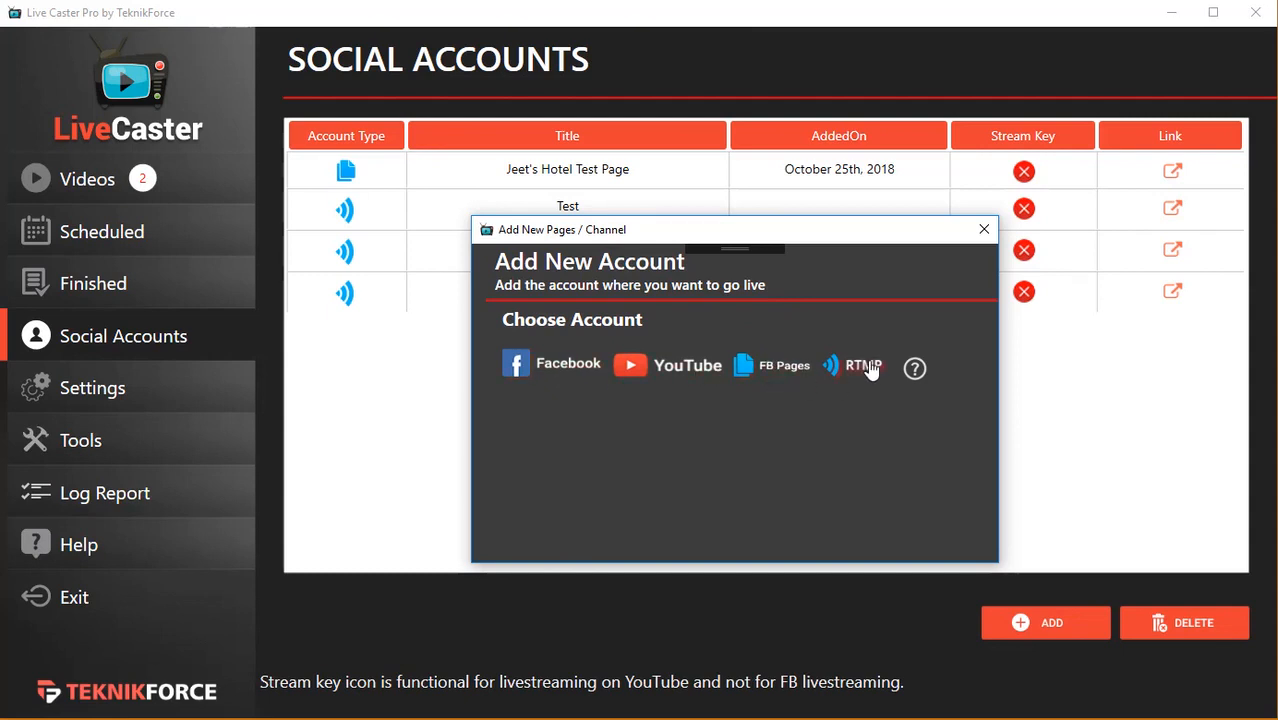
{"action": "mouse_move", "coordinate": [871, 376]}
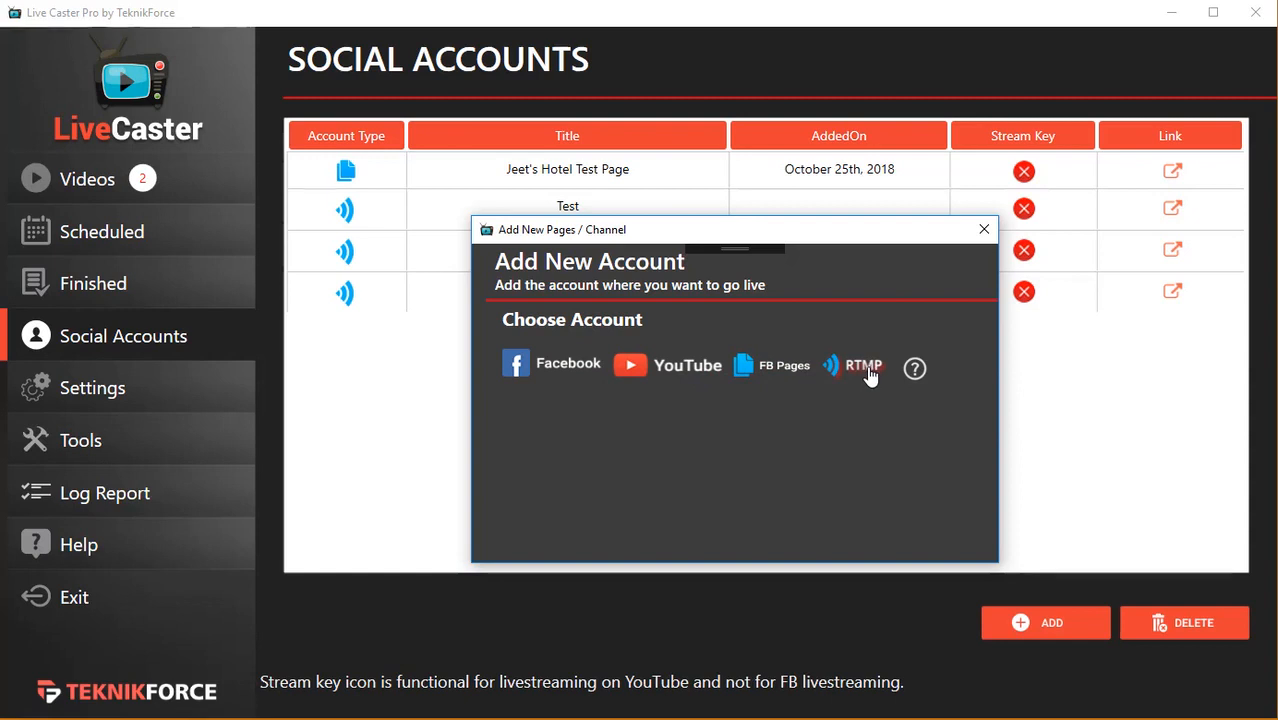
{"action": "mouse_move", "coordinate": [870, 378]}
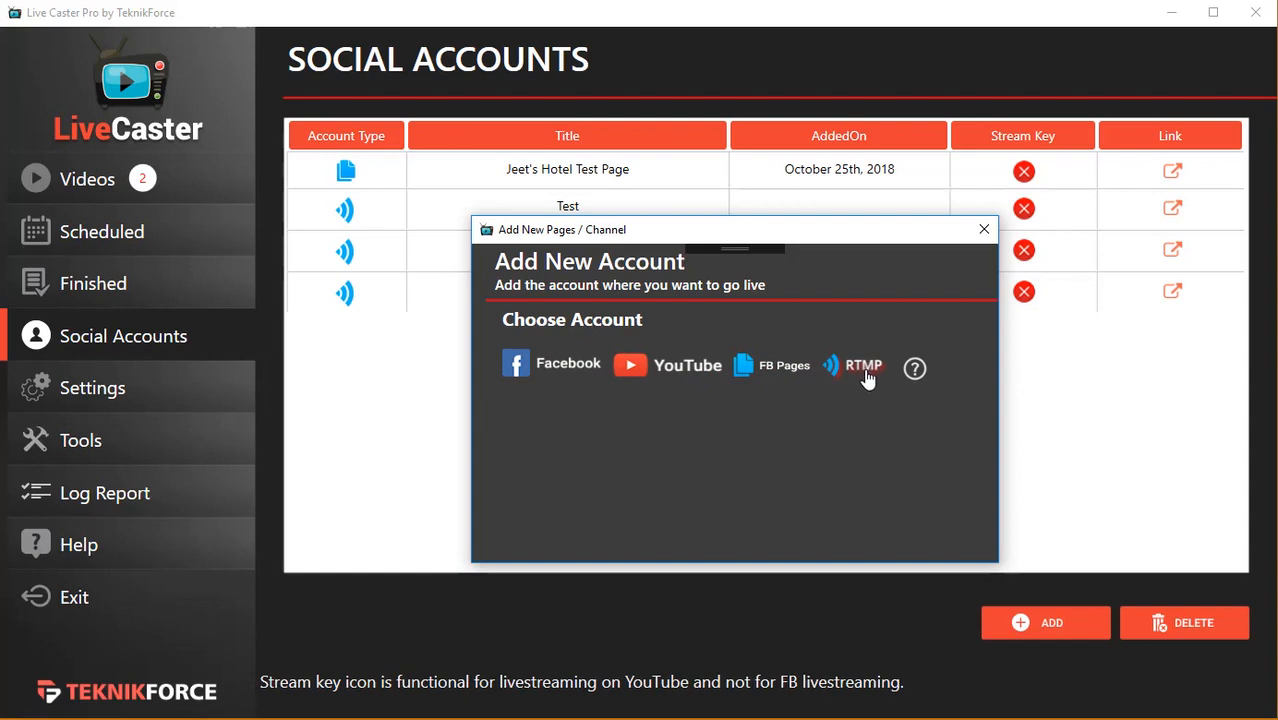
{"action": "mouse_move", "coordinate": [779, 381]}
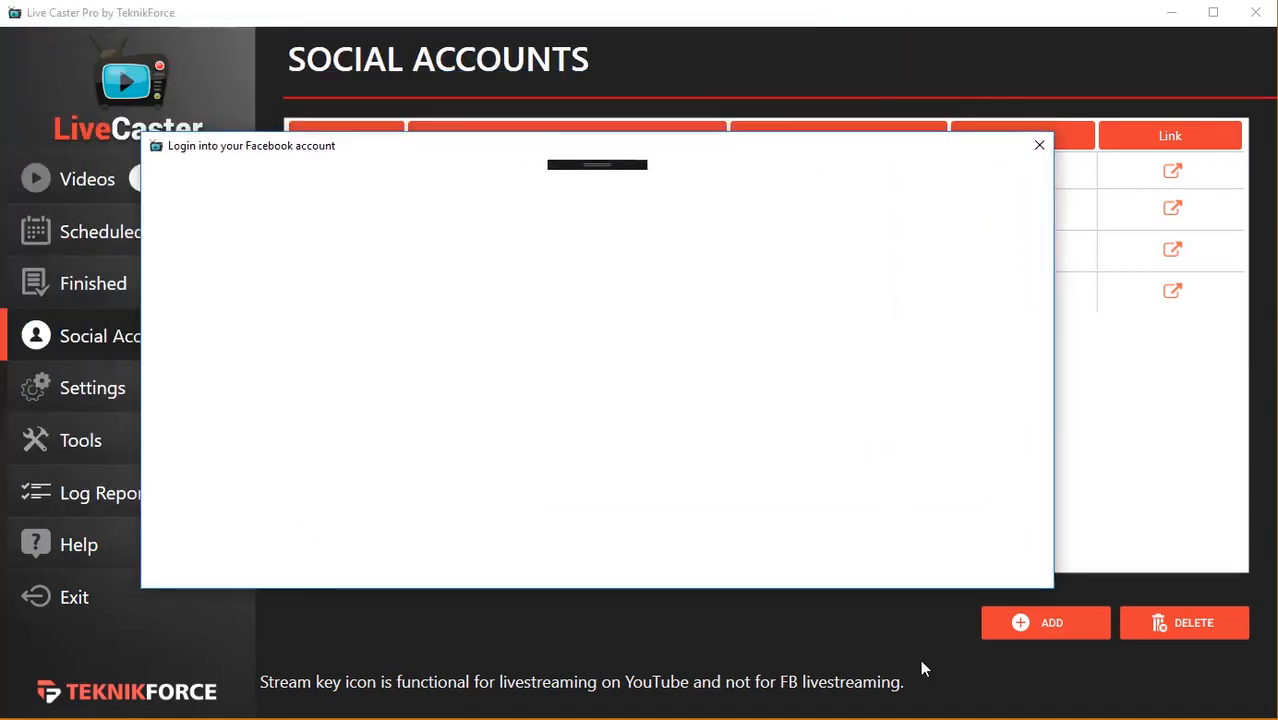
{"action": "left_click", "coordinate": [1040, 145]}
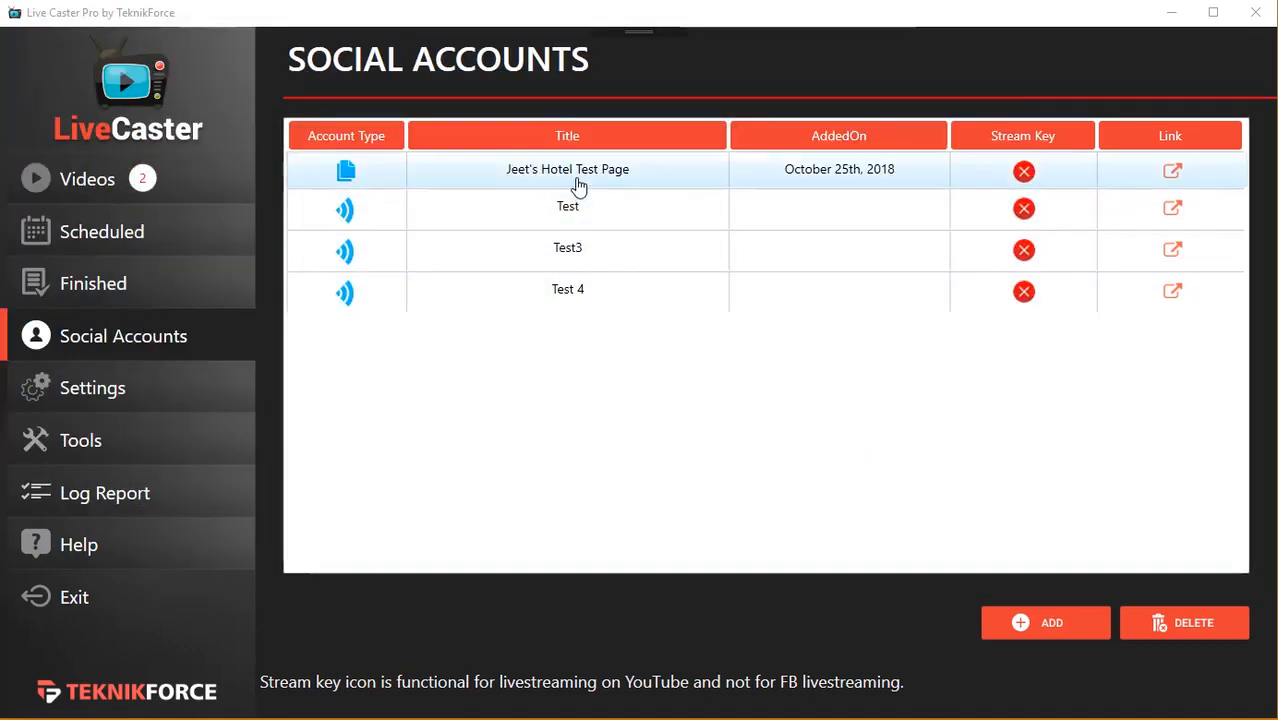
{"action": "mouse_move", "coordinate": [568, 186]}
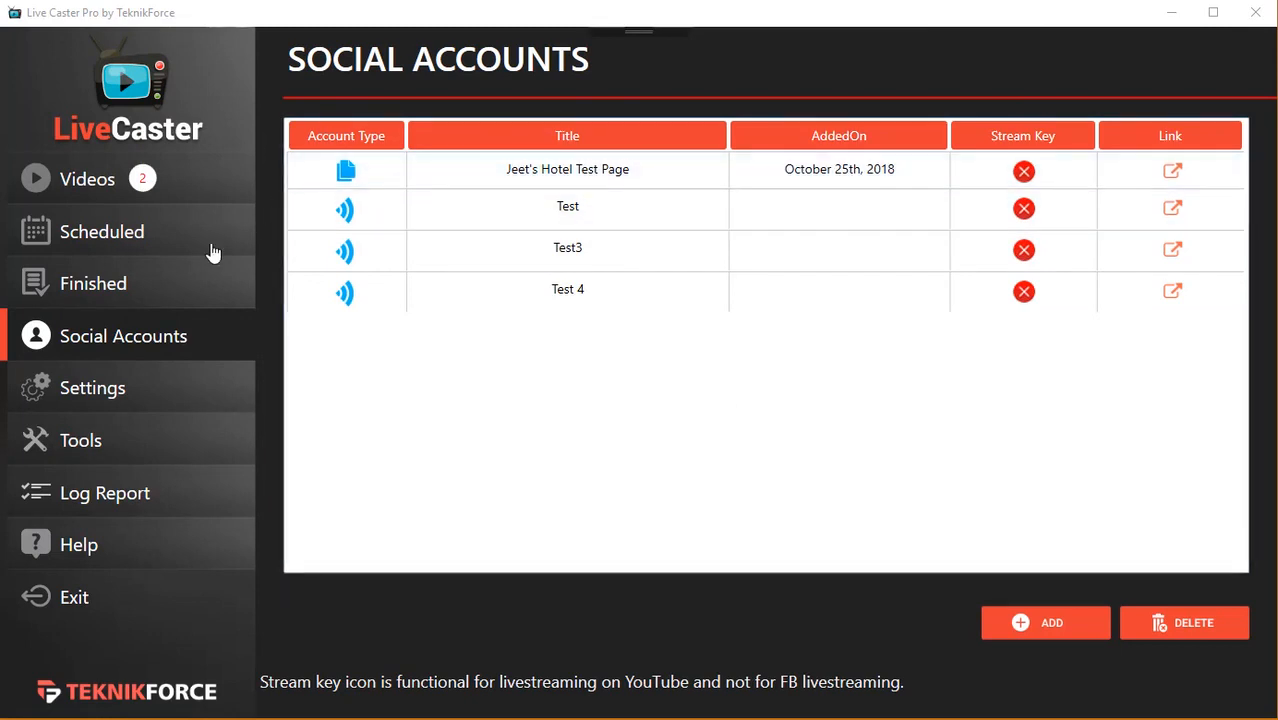
Step: Go live with the Mobiflux Demo video on FB Pages to Jeet's Hotel Test Page
{"action": "left_click", "coordinate": [87, 178]}
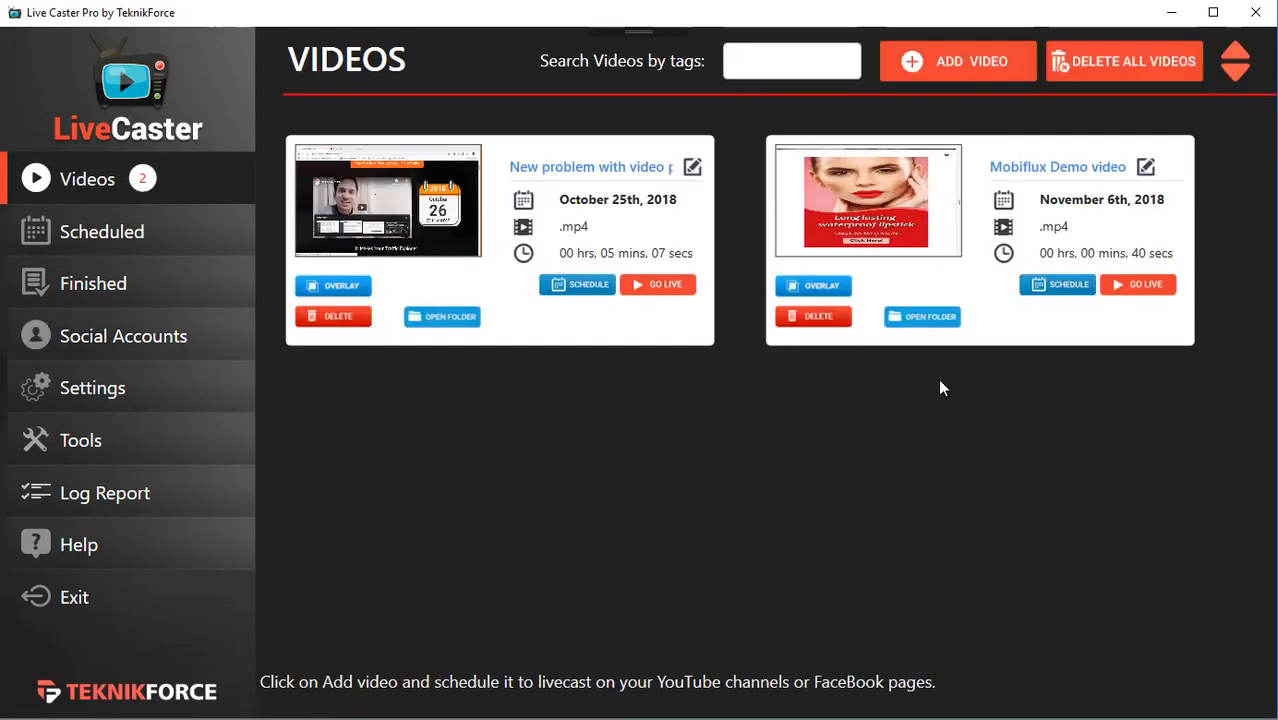
{"action": "mouse_move", "coordinate": [1147, 298]}
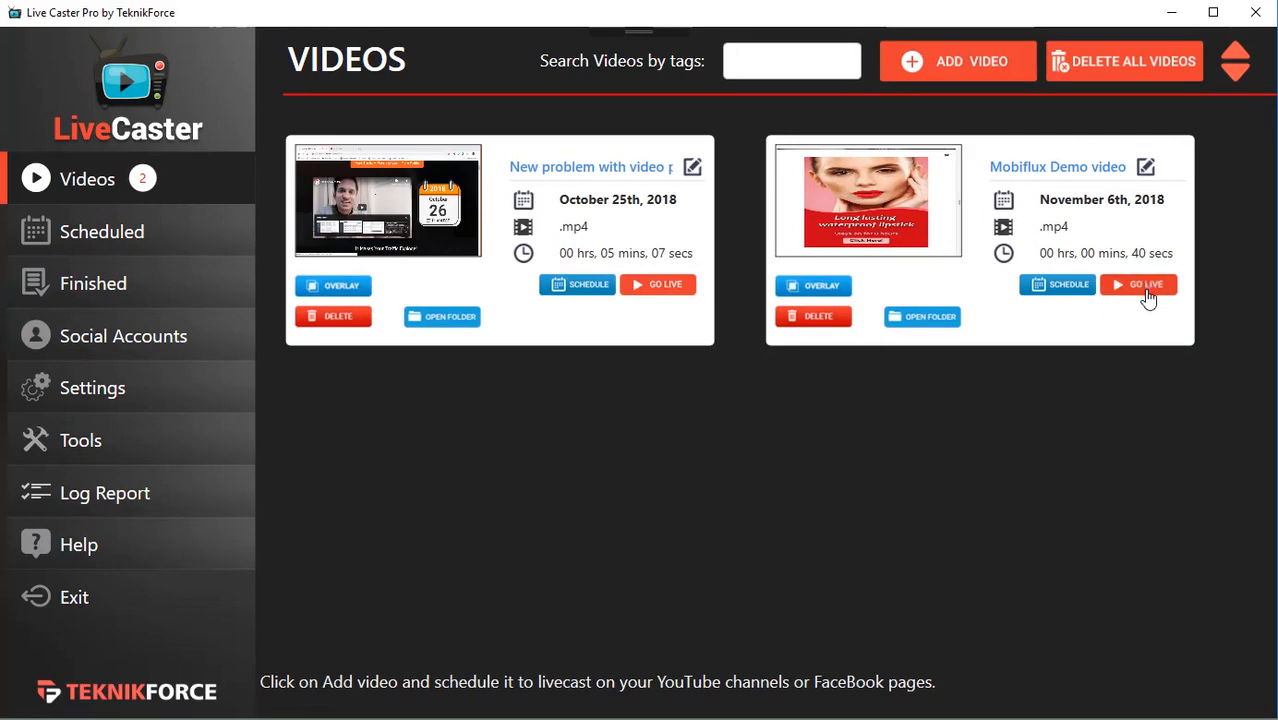
{"action": "left_click", "coordinate": [1147, 284]}
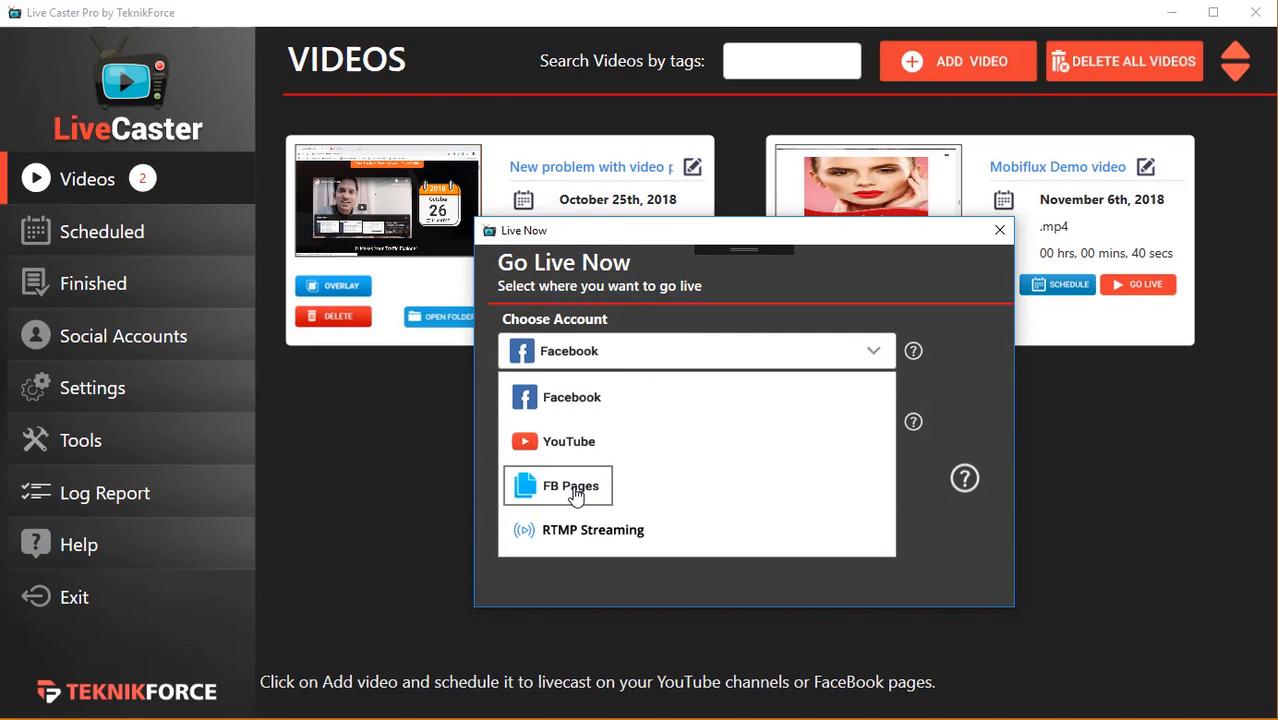
{"action": "left_click", "coordinate": [572, 485]}
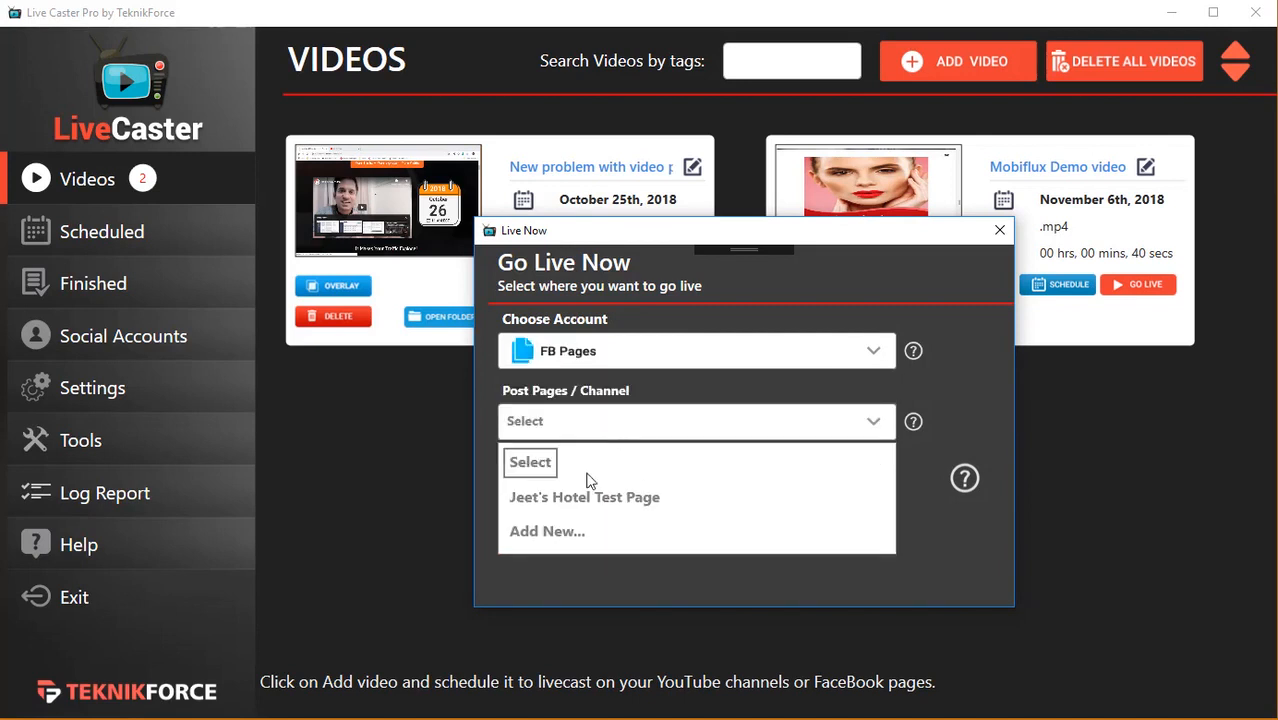
{"action": "left_click", "coordinate": [584, 497]}
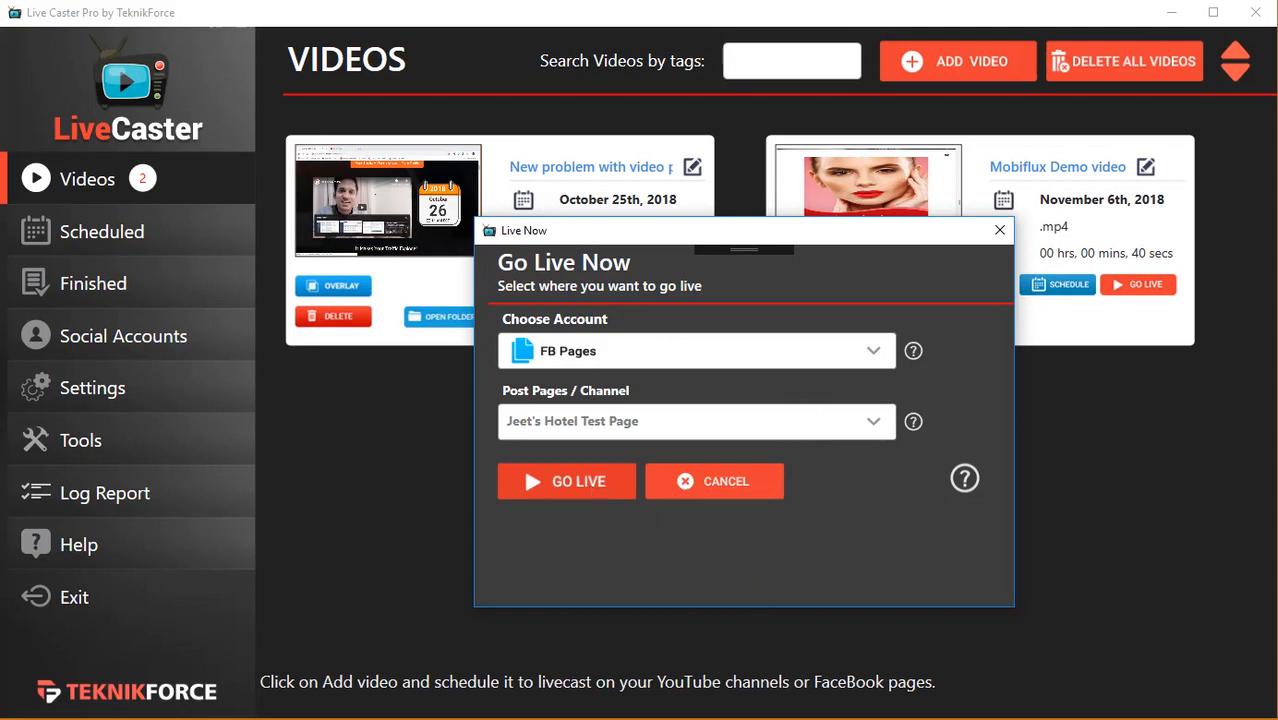
{"action": "left_click", "coordinate": [566, 481]}
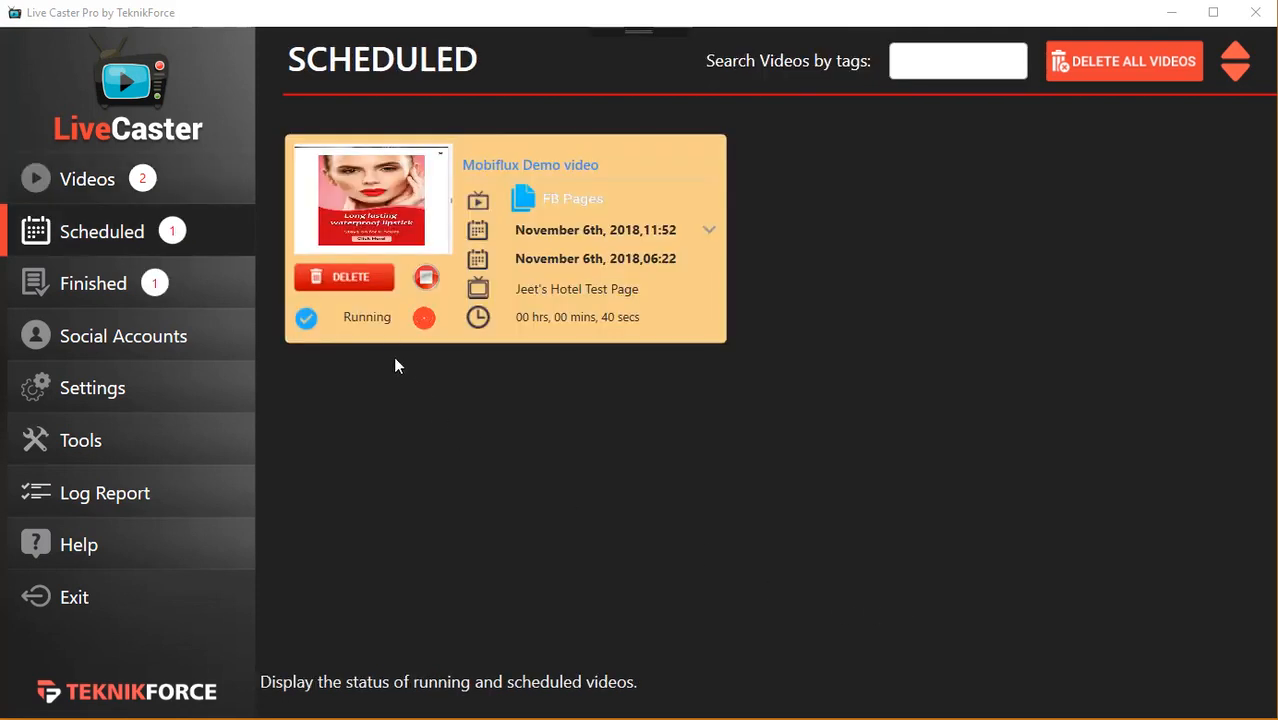
{"action": "mouse_move", "coordinate": [424, 318]}
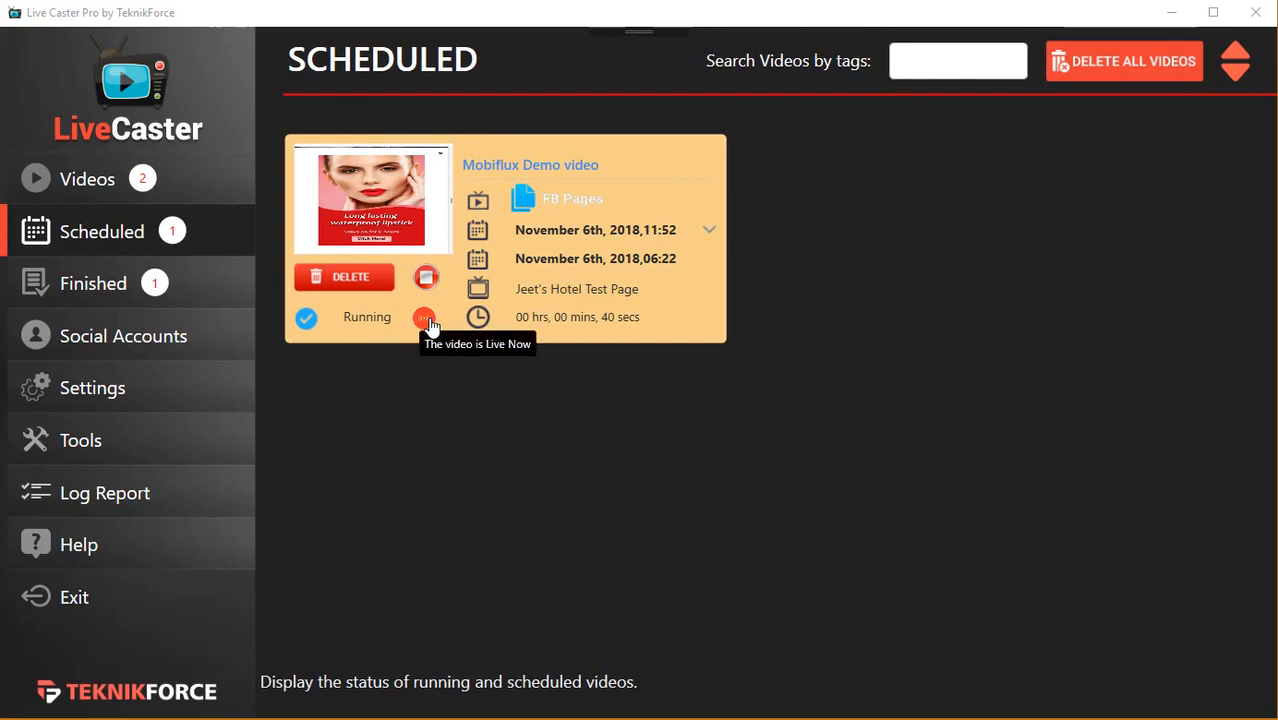
{"action": "mouse_move", "coordinate": [428, 325]}
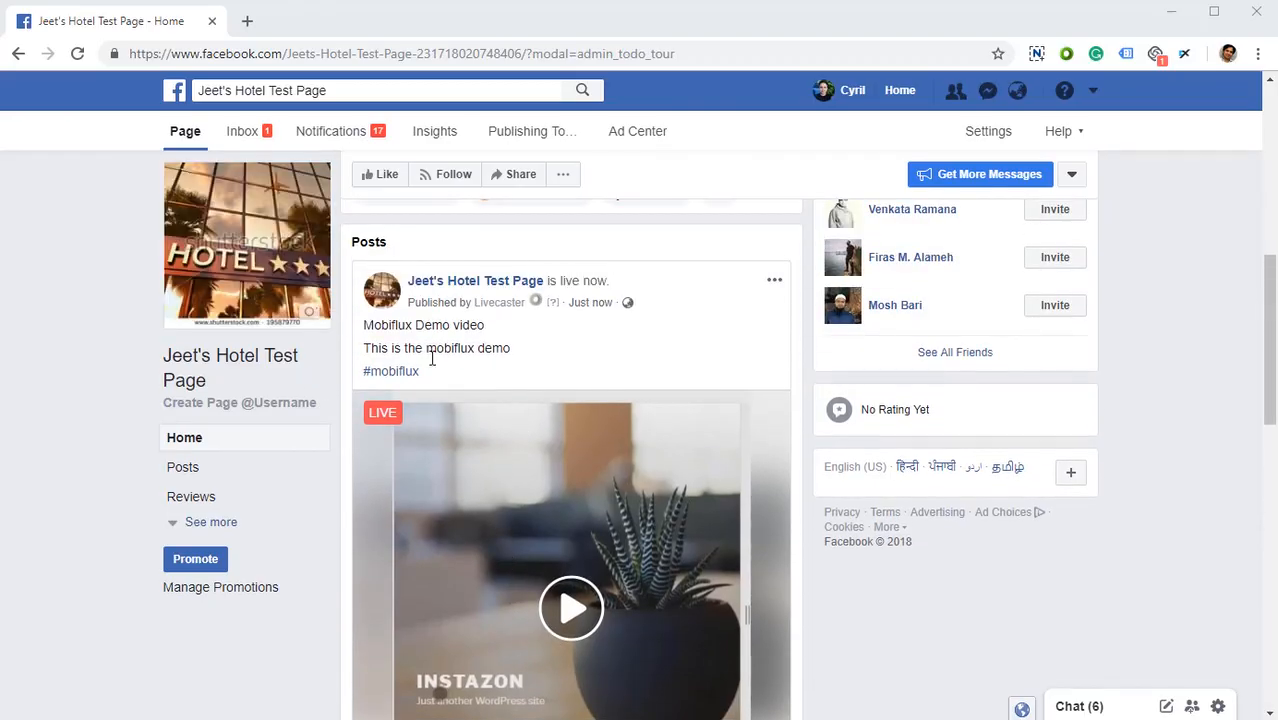
Step: Scroll the hotel test page timeline to the live Mobiflux Demo video post
{"action": "scroll", "scroll_direction": "down", "scroll_amount": 3}
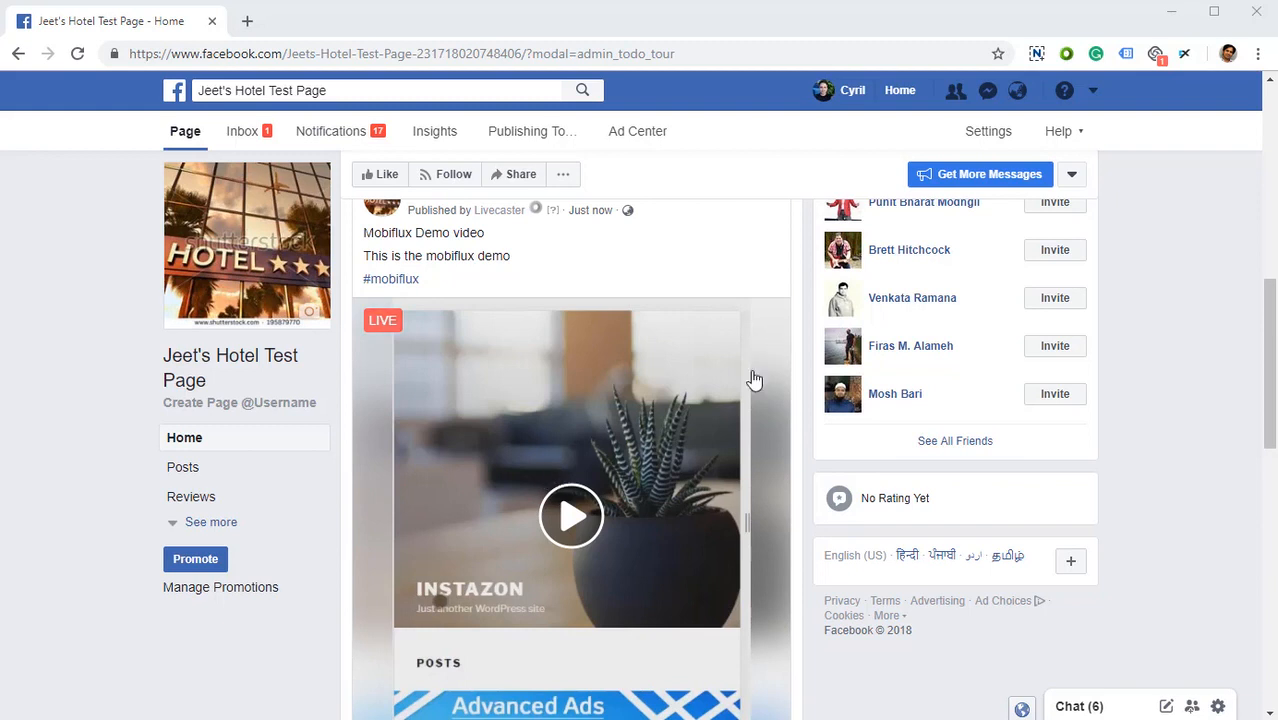
{"action": "mouse_move", "coordinate": [631, 371]}
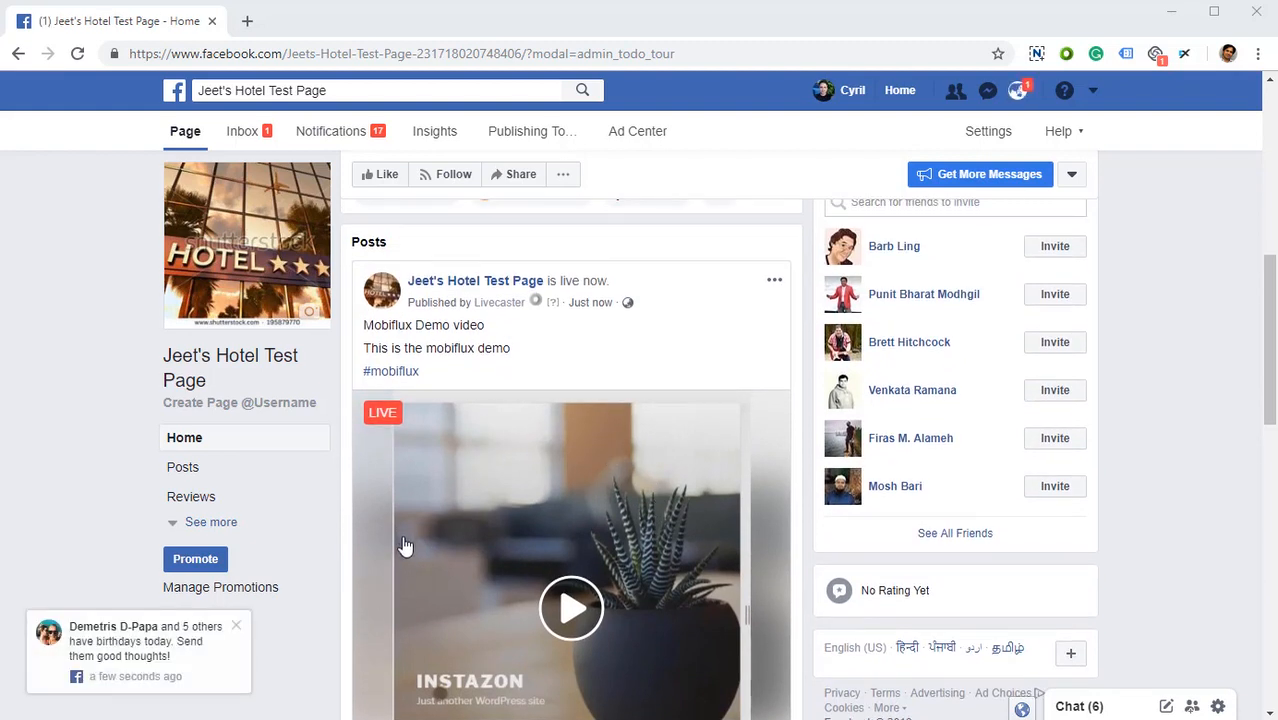
{"action": "mouse_move", "coordinate": [210, 247]}
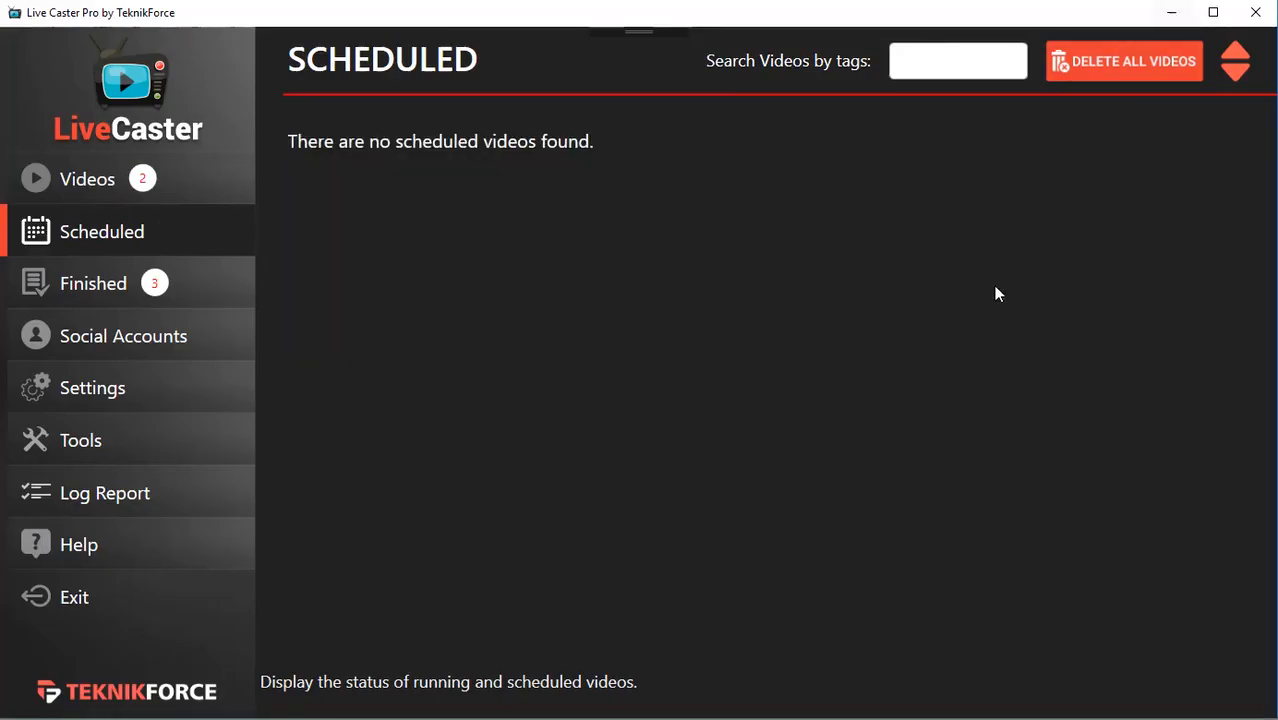
{"action": "mouse_move", "coordinate": [184, 283]}
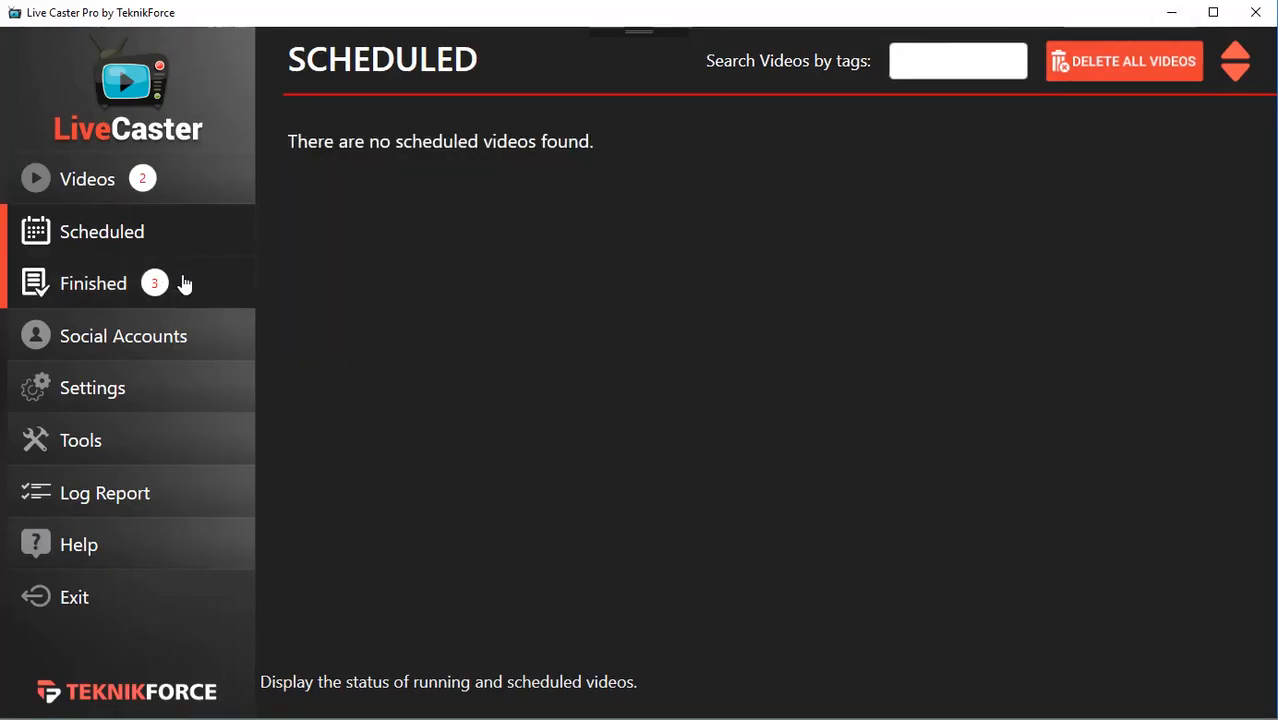
Step: Start a schedule for Mobiflux Demo video targeting FB Pages and Jeet's Hotel Test Page
{"action": "left_click", "coordinate": [73, 178]}
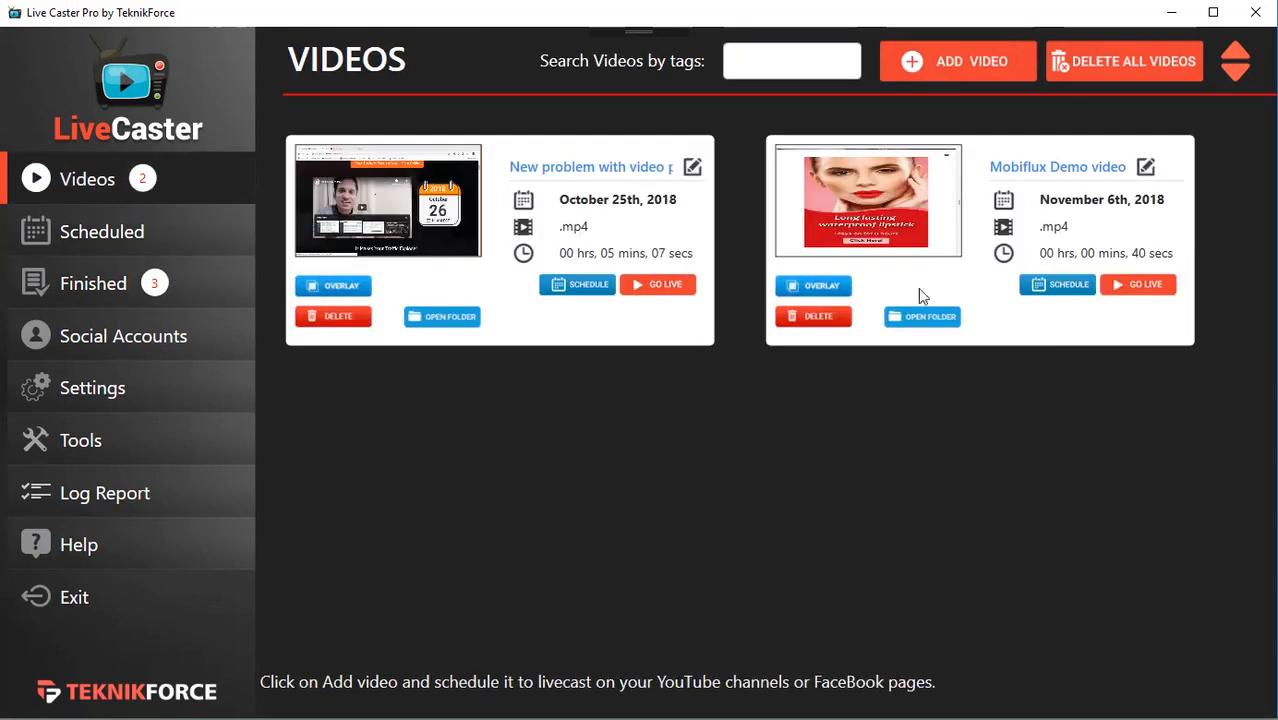
{"action": "mouse_move", "coordinate": [1065, 285]}
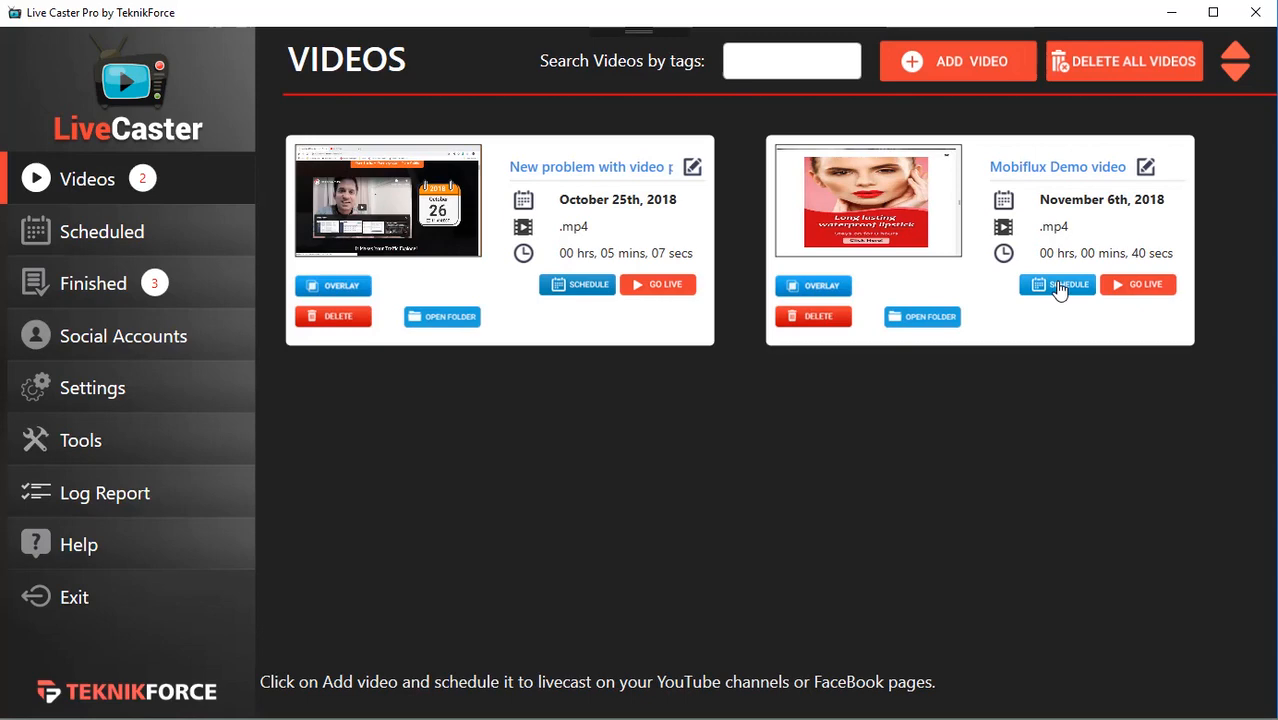
{"action": "left_click", "coordinate": [1057, 285]}
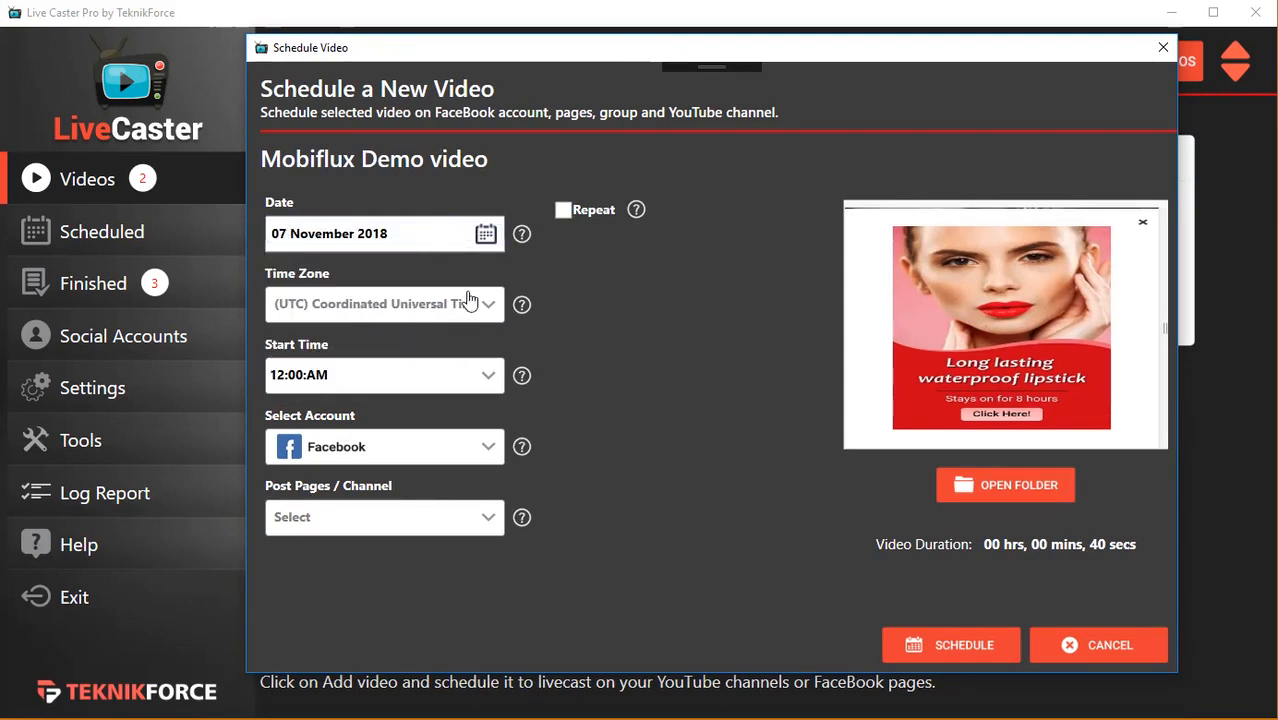
{"action": "mouse_move", "coordinate": [478, 308]}
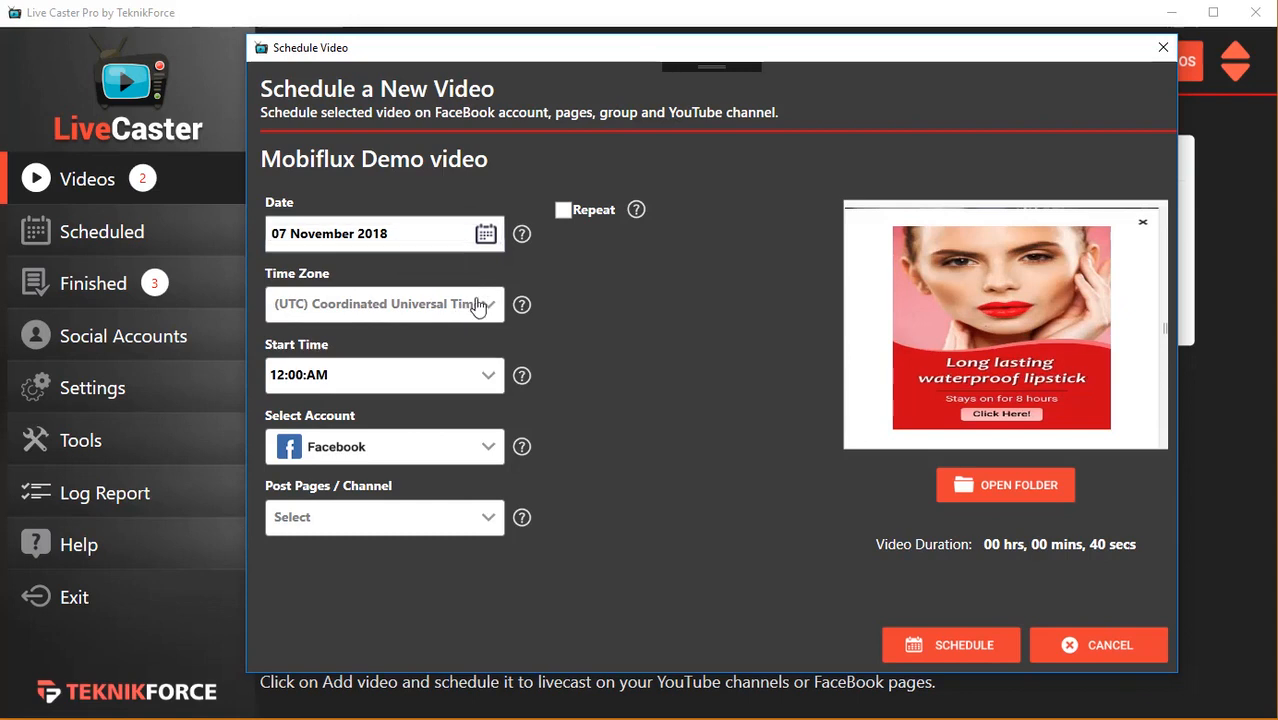
{"action": "mouse_move", "coordinate": [711, 577]}
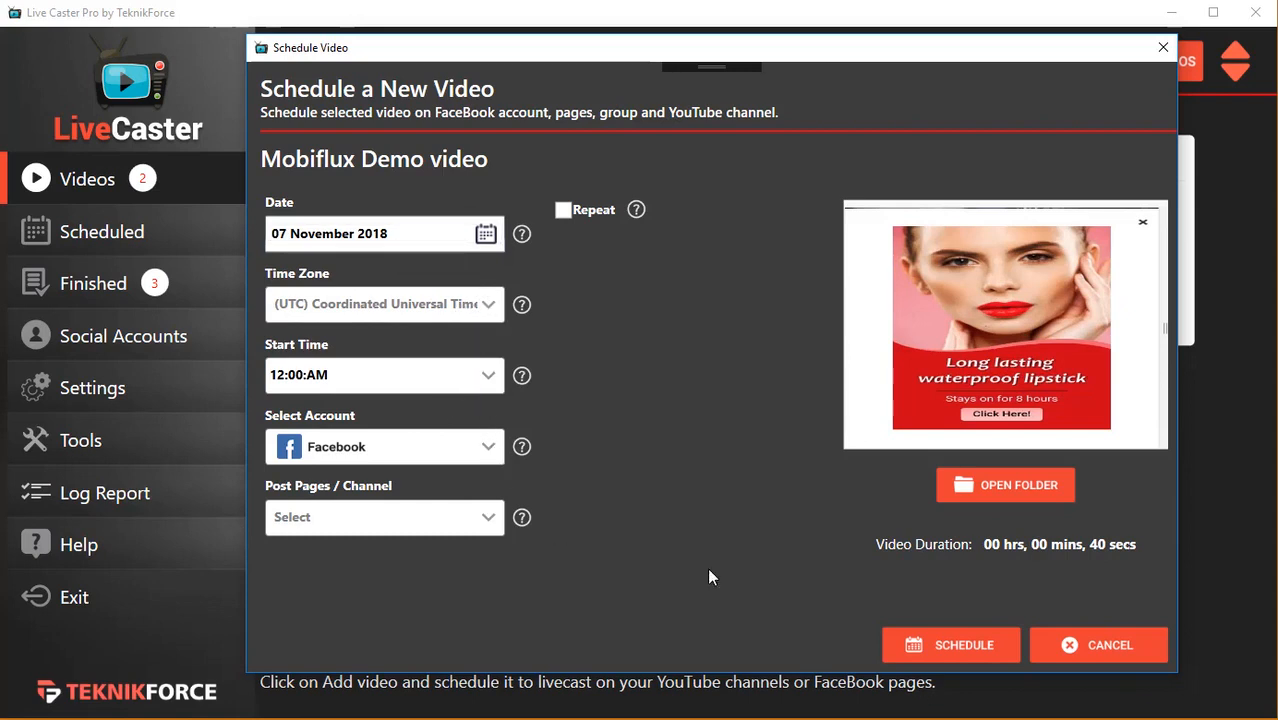
{"action": "left_click", "coordinate": [384, 517]}
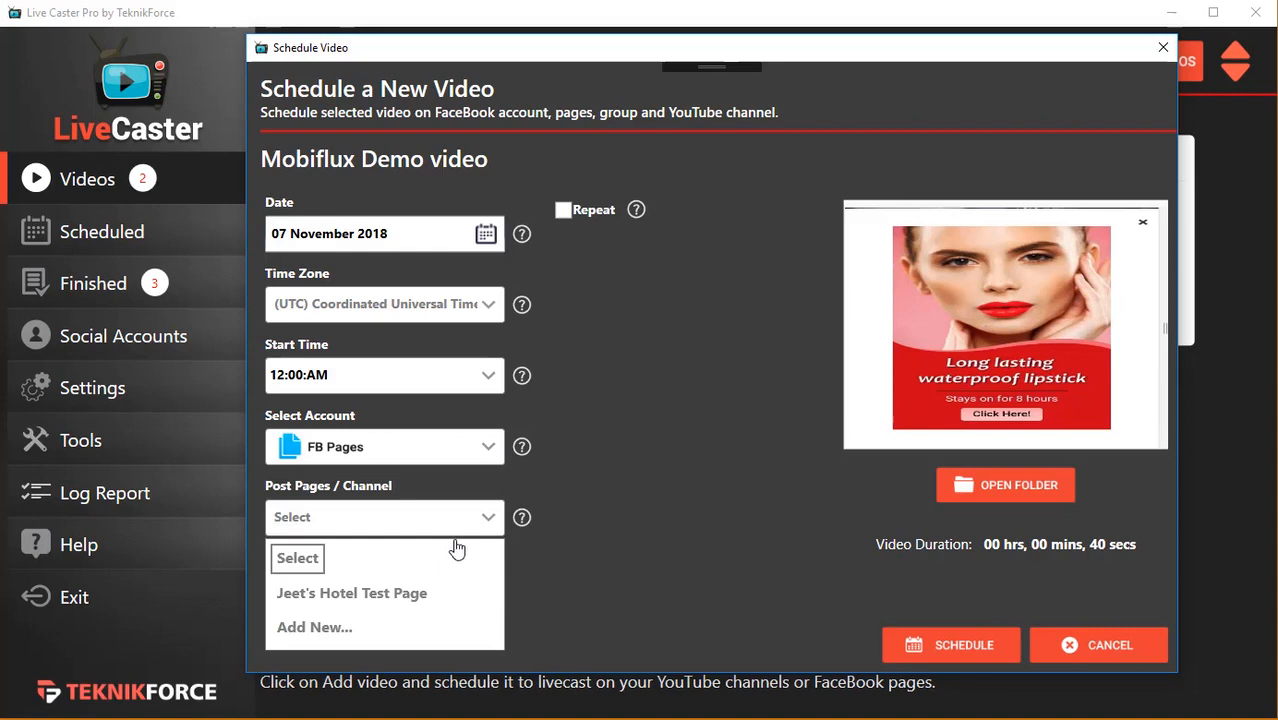
{"action": "left_click", "coordinate": [351, 593]}
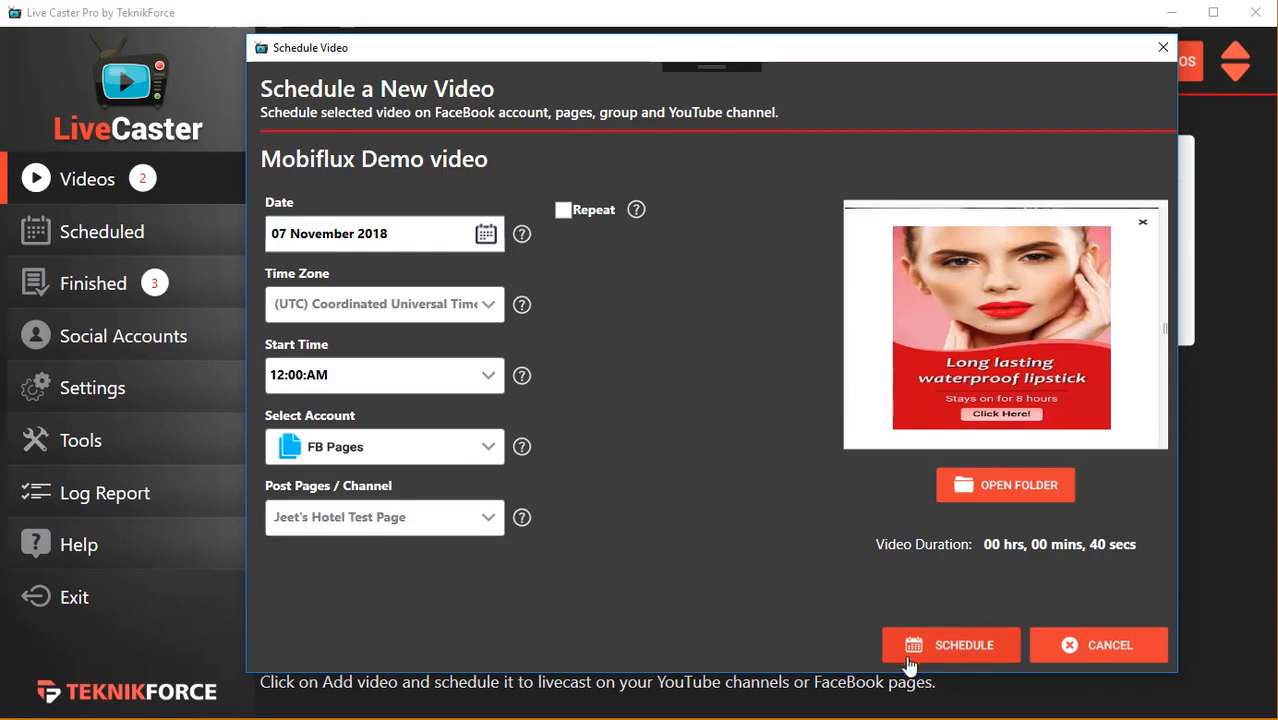
{"action": "mouse_move", "coordinate": [905, 435]}
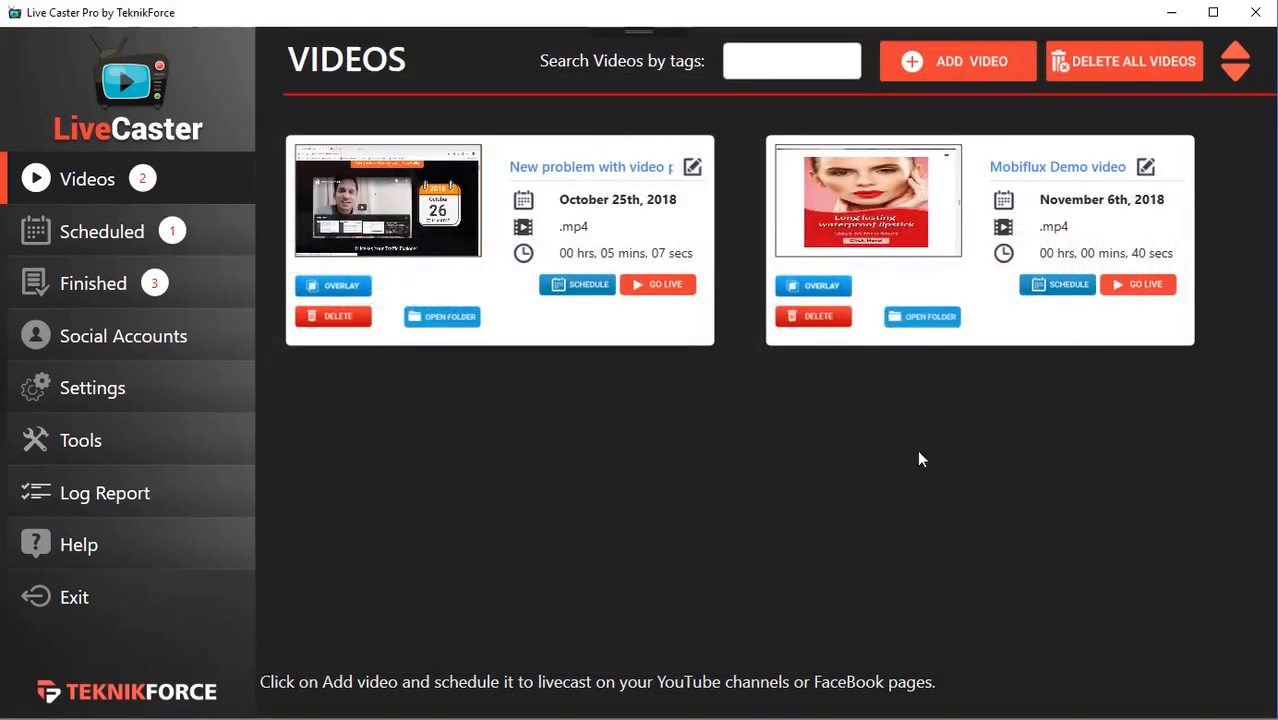
{"action": "mouse_move", "coordinate": [1050, 292]}
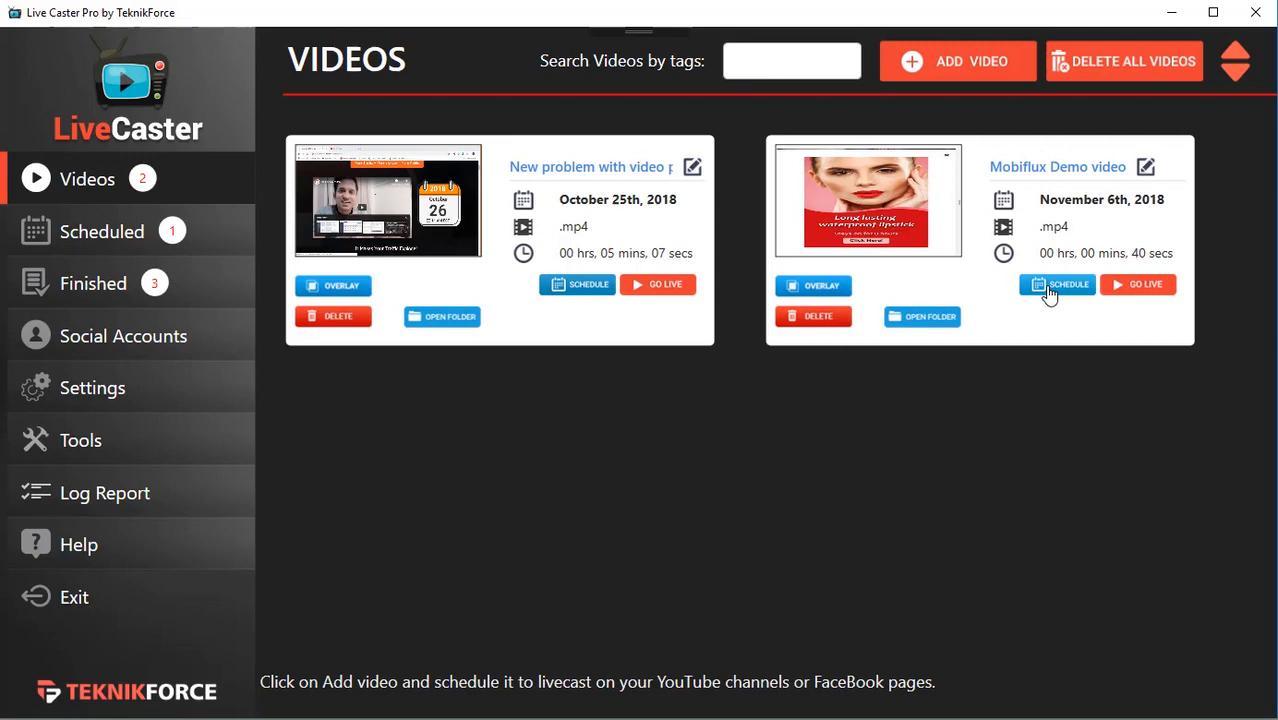
Step: Schedule Mobiflux Demo video for 06:00 AM, 08 November 2018, and acknowledge the confirmation
{"action": "left_click", "coordinate": [1056, 284]}
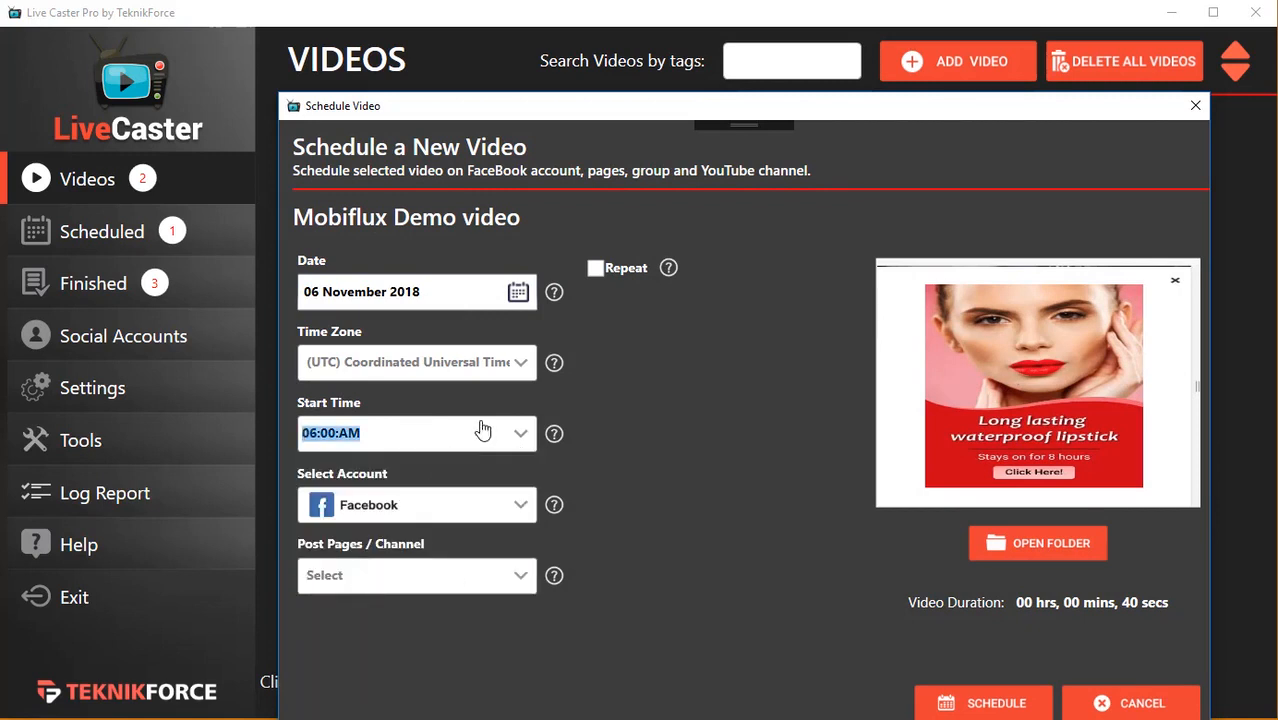
{"action": "left_click", "coordinate": [416, 505]}
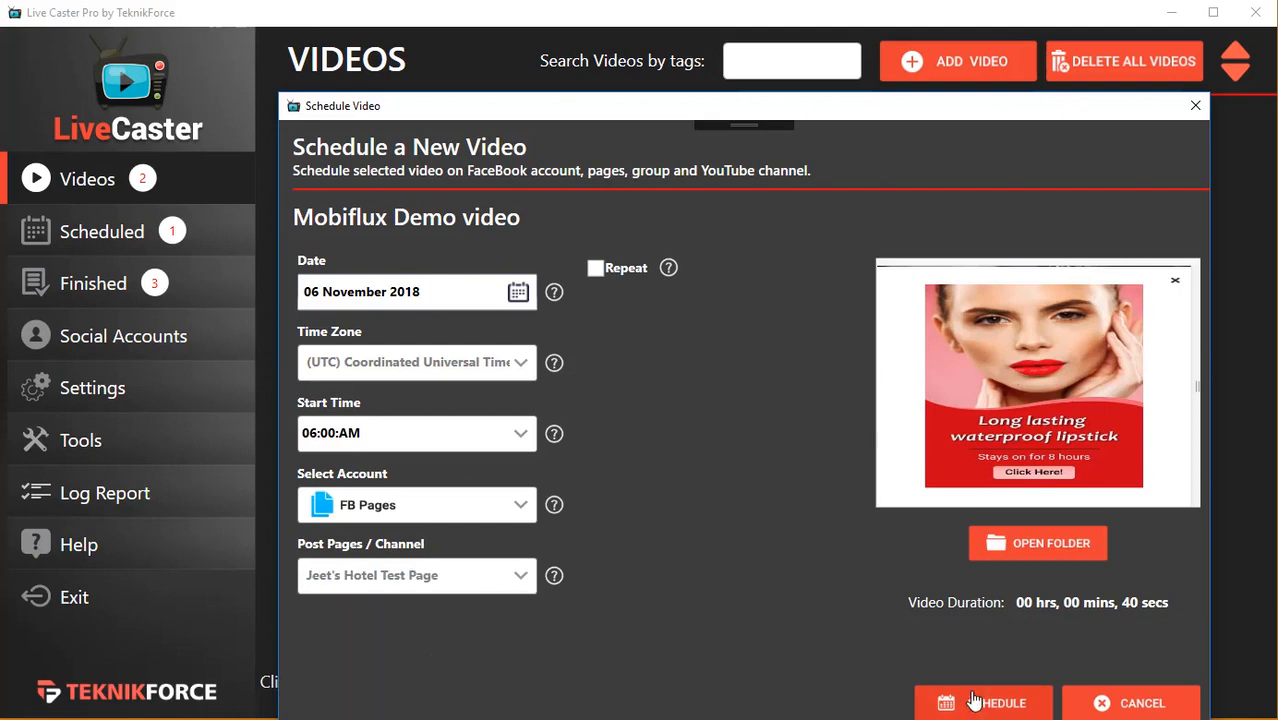
{"action": "left_click", "coordinate": [983, 703]}
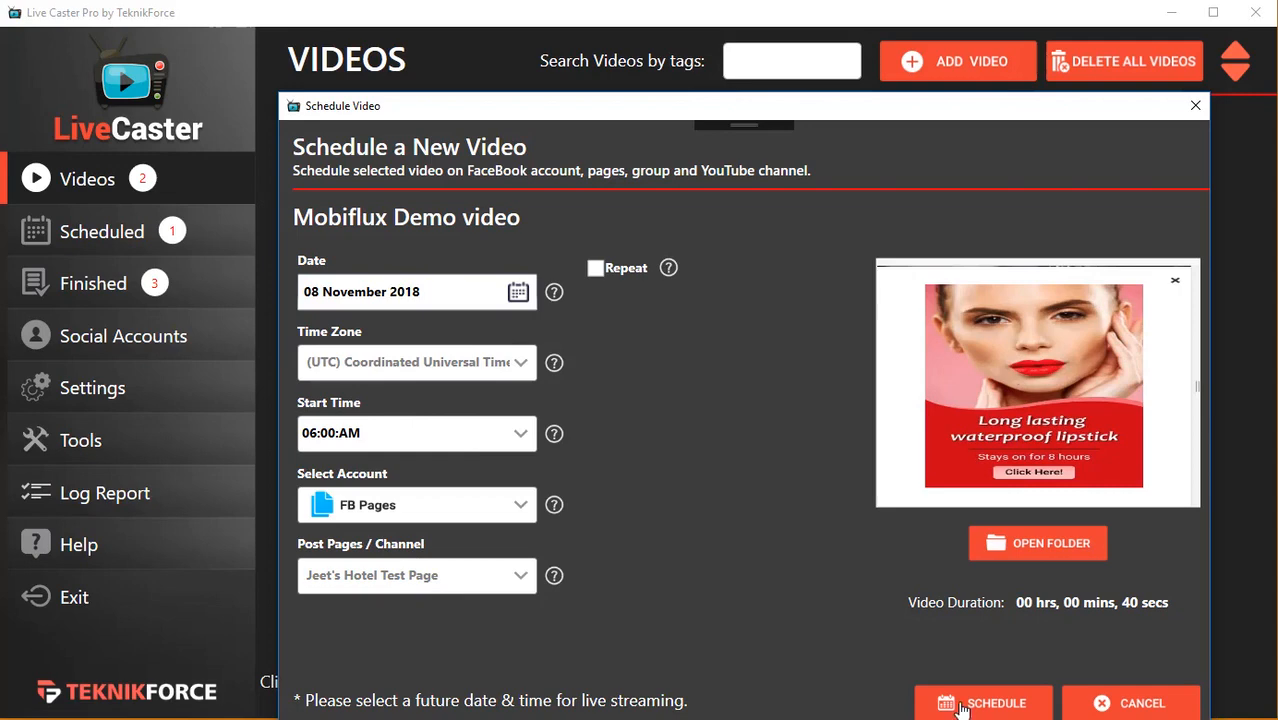
{"action": "mouse_move", "coordinate": [922, 695]}
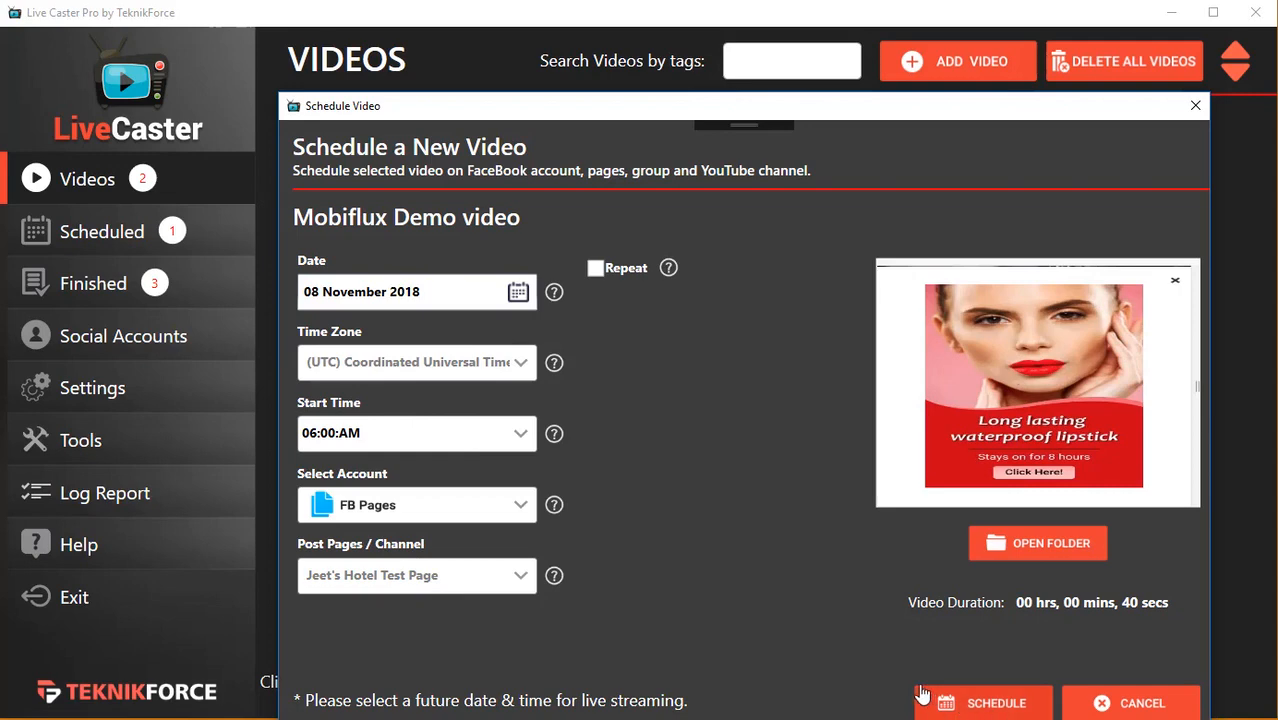
{"action": "left_click", "coordinate": [994, 703]}
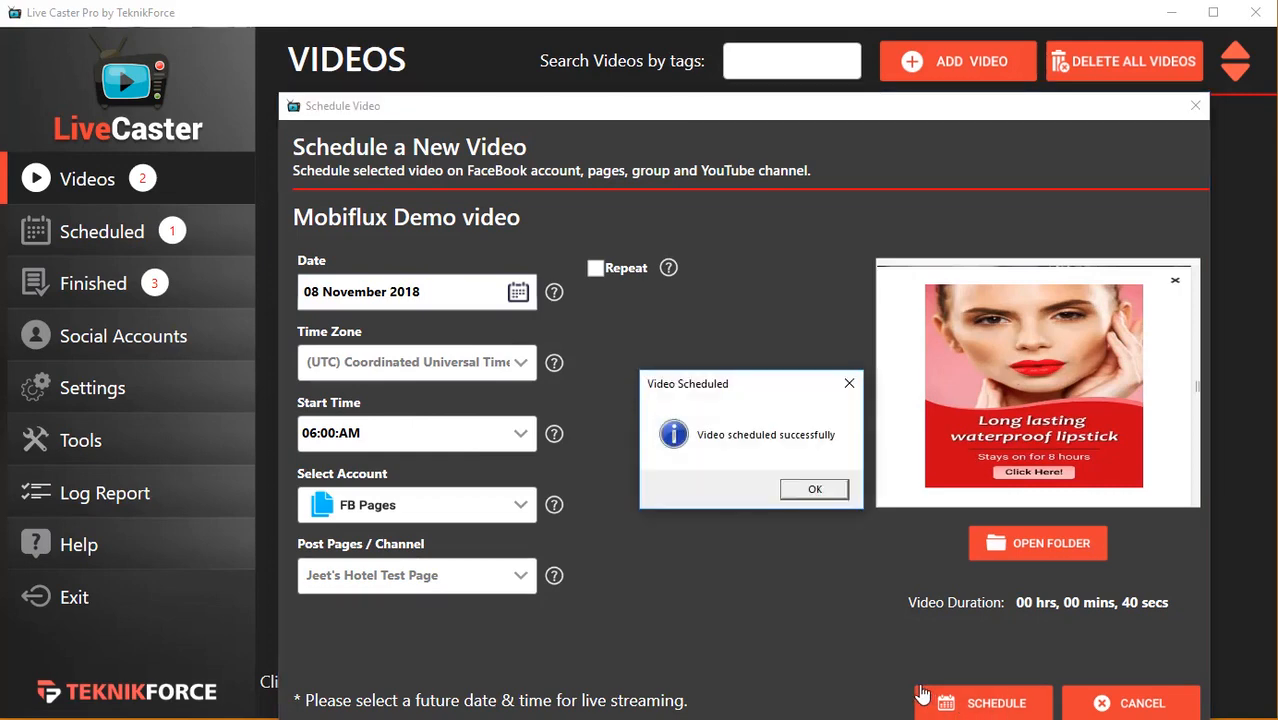
{"action": "left_click", "coordinate": [814, 489]}
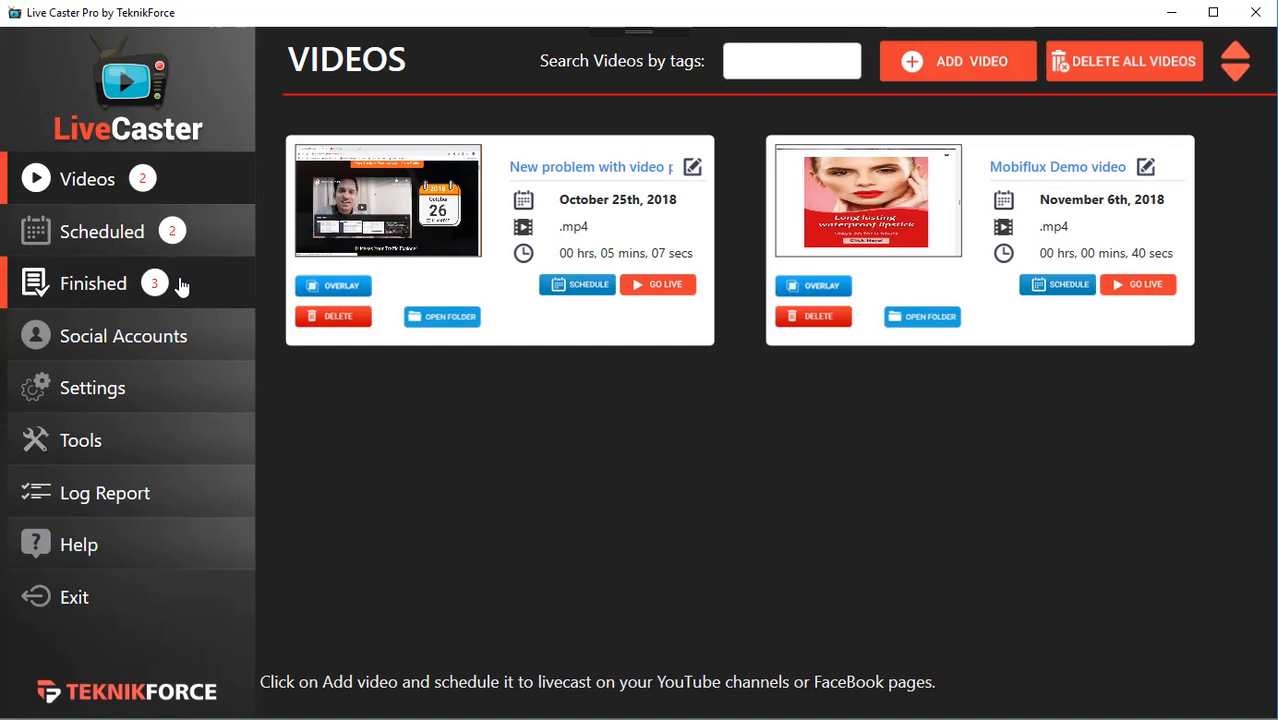
{"action": "left_click", "coordinate": [93, 283]}
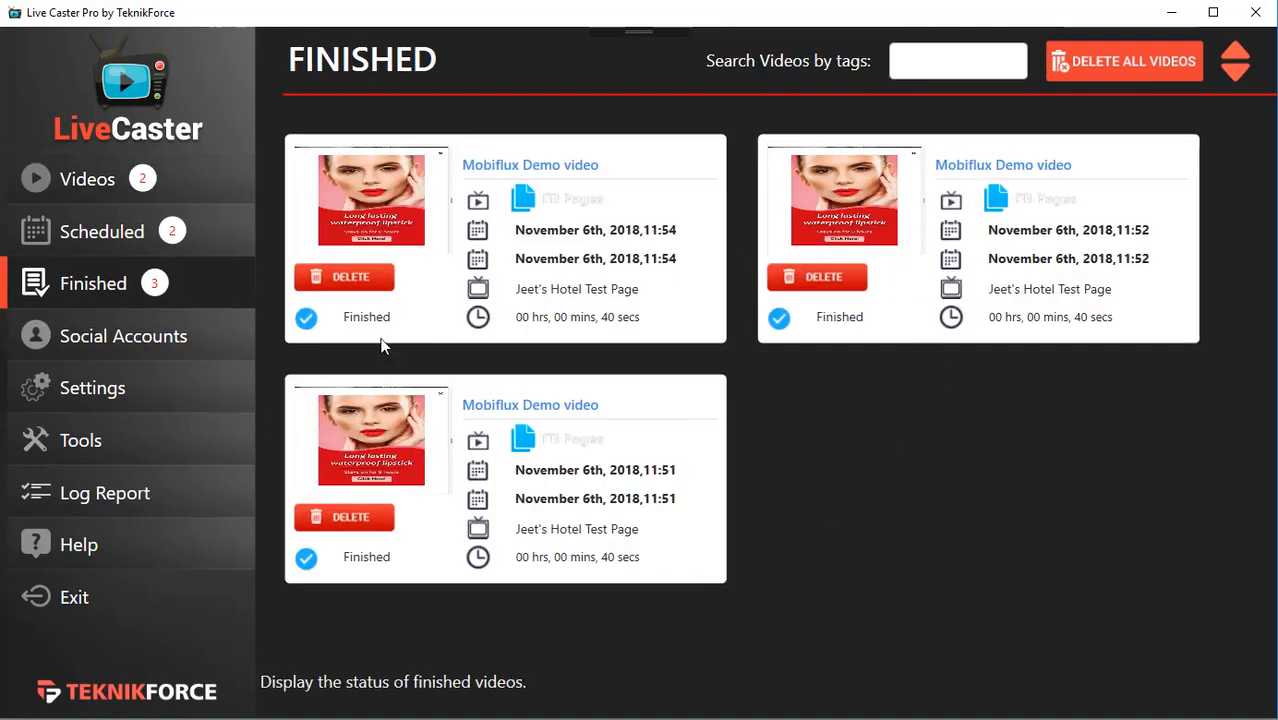
{"action": "mouse_move", "coordinate": [216, 172]}
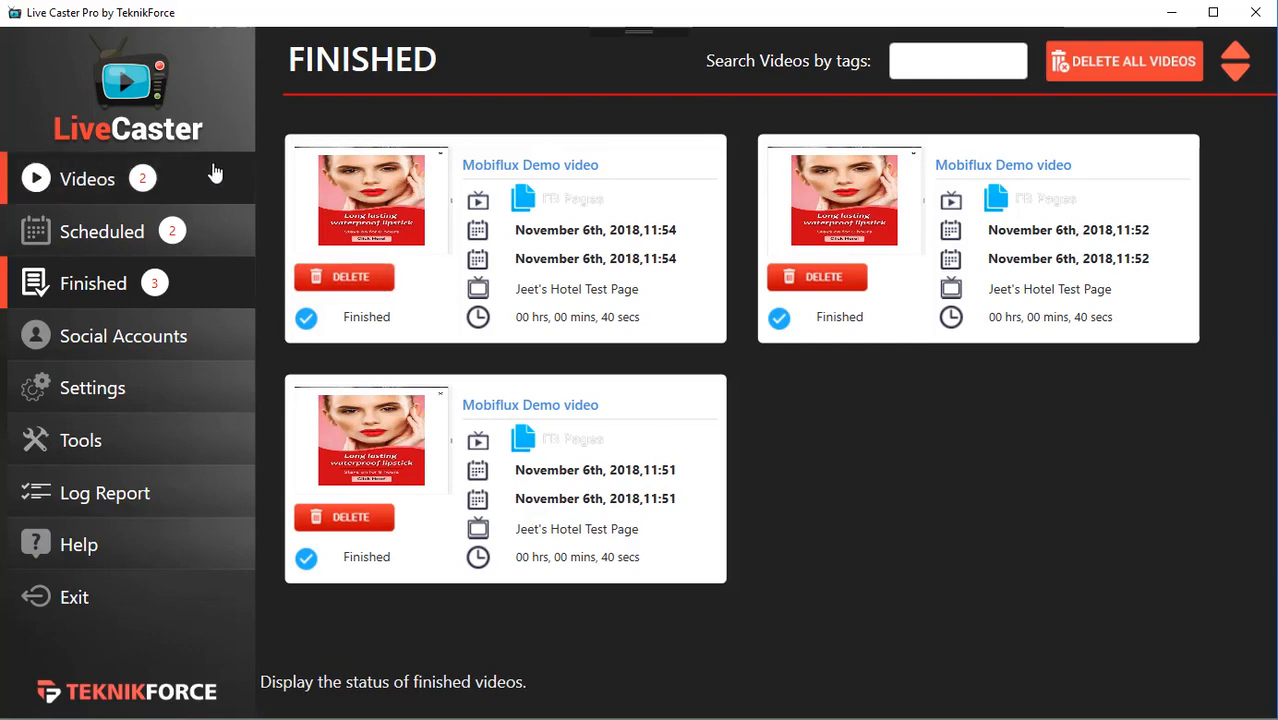
{"action": "left_click", "coordinate": [87, 178]}
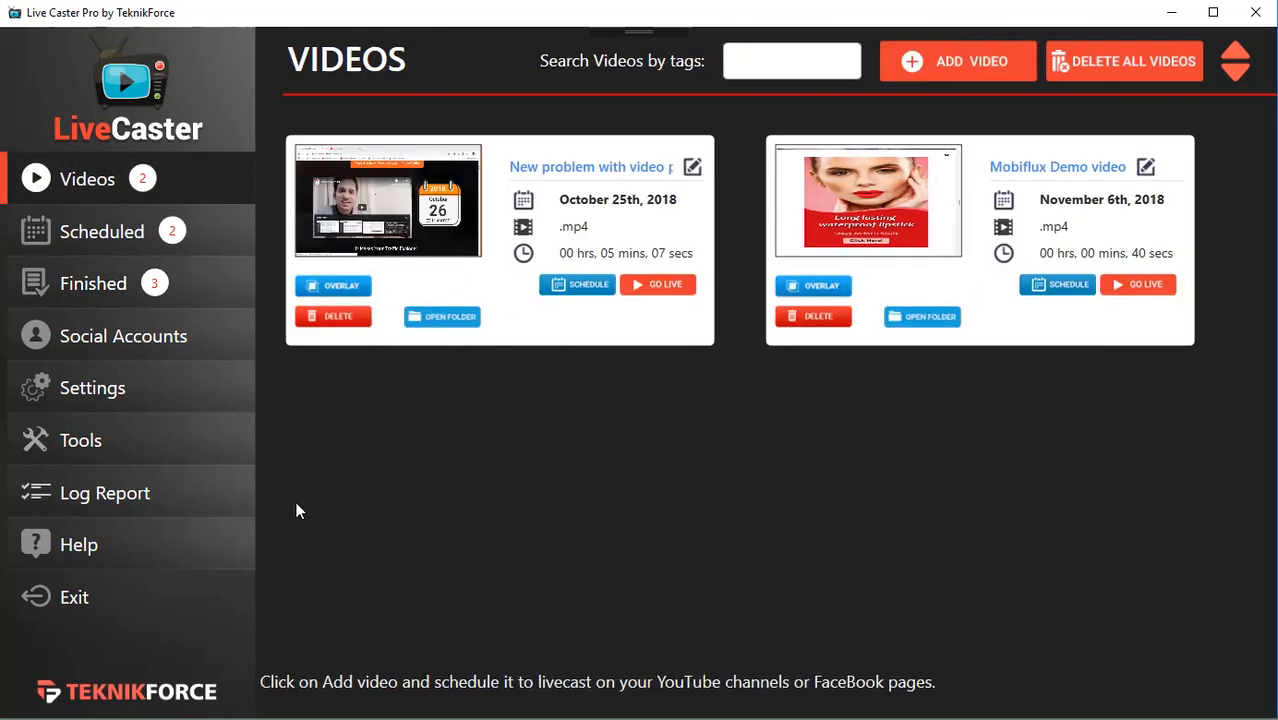
Step: Review the four connected accounts, including Jeet's Hotel Test Page, and the add-account option
{"action": "left_click", "coordinate": [123, 335]}
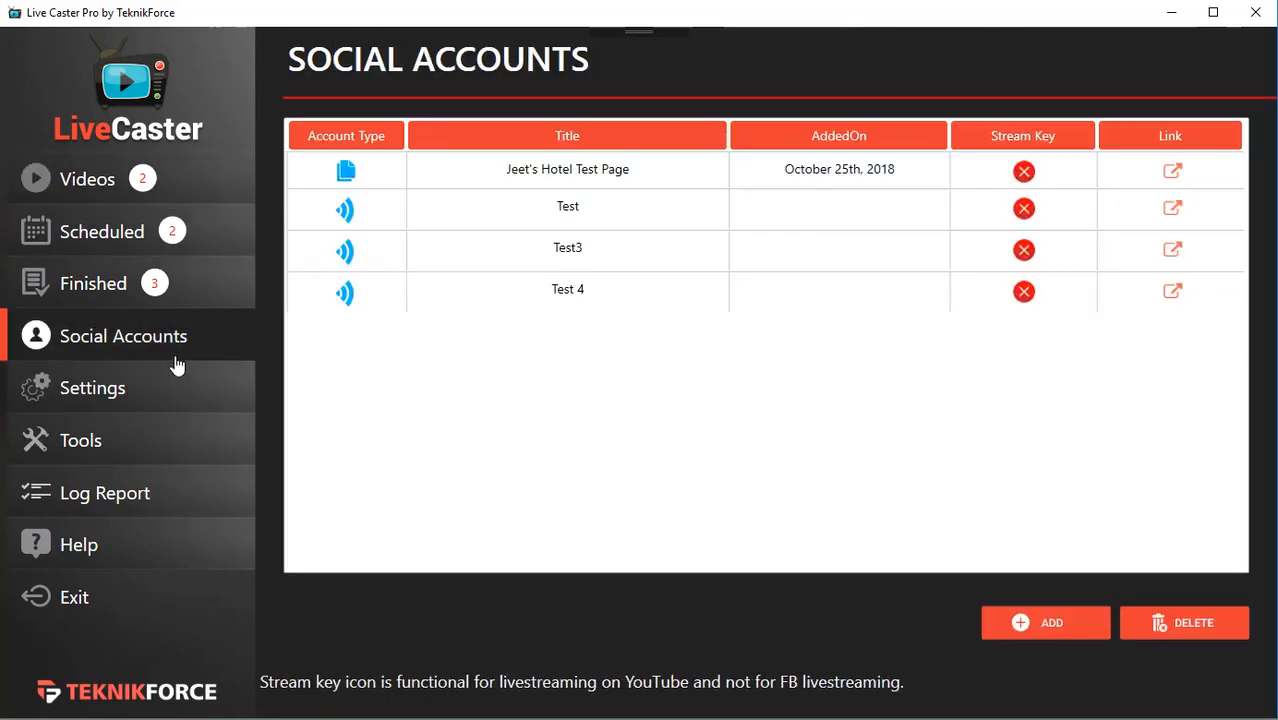
{"action": "mouse_move", "coordinate": [197, 388]}
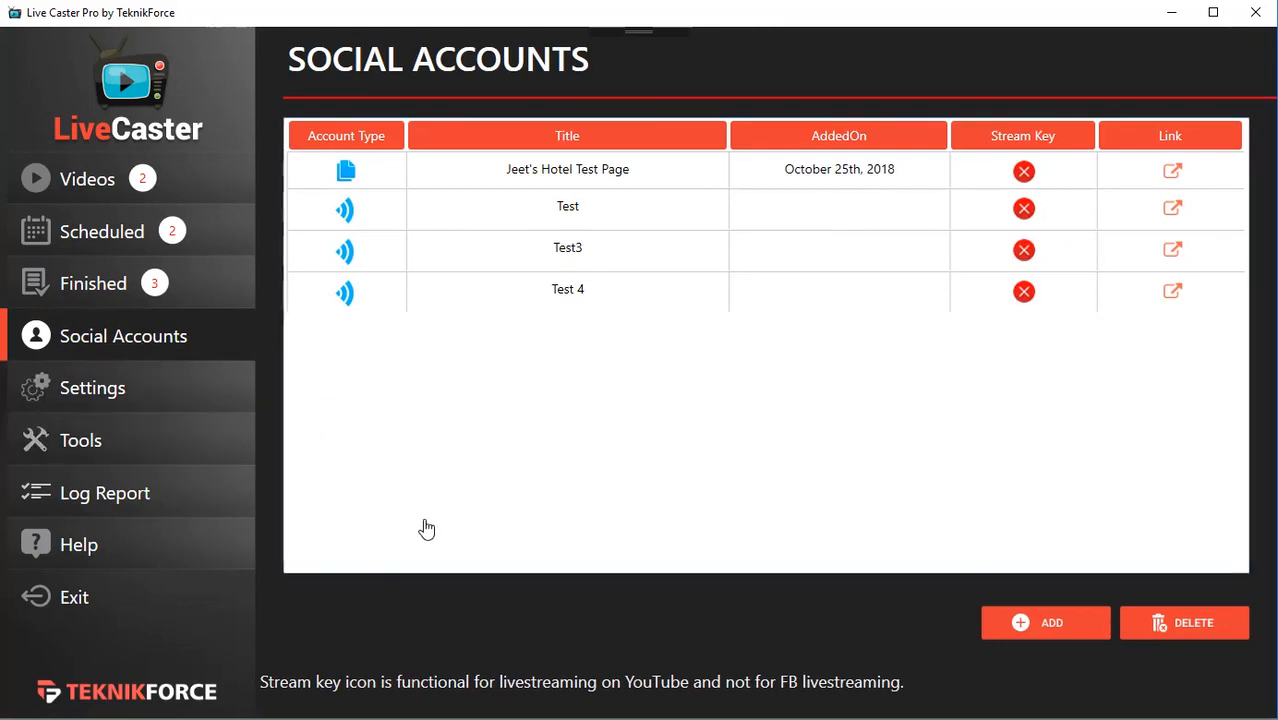
{"action": "left_click", "coordinate": [1045, 622]}
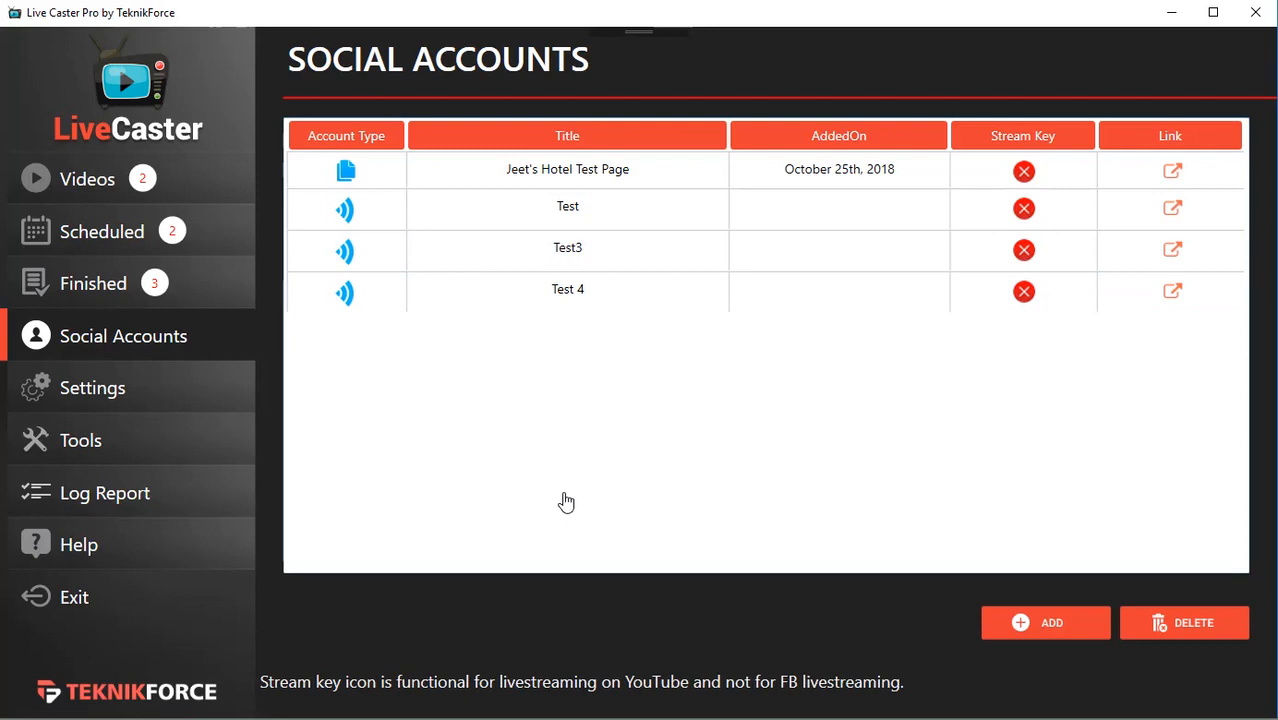
Step: Open Log Report to see the five livecast entries, two failed and three succeeded
{"action": "left_click", "coordinate": [103, 492]}
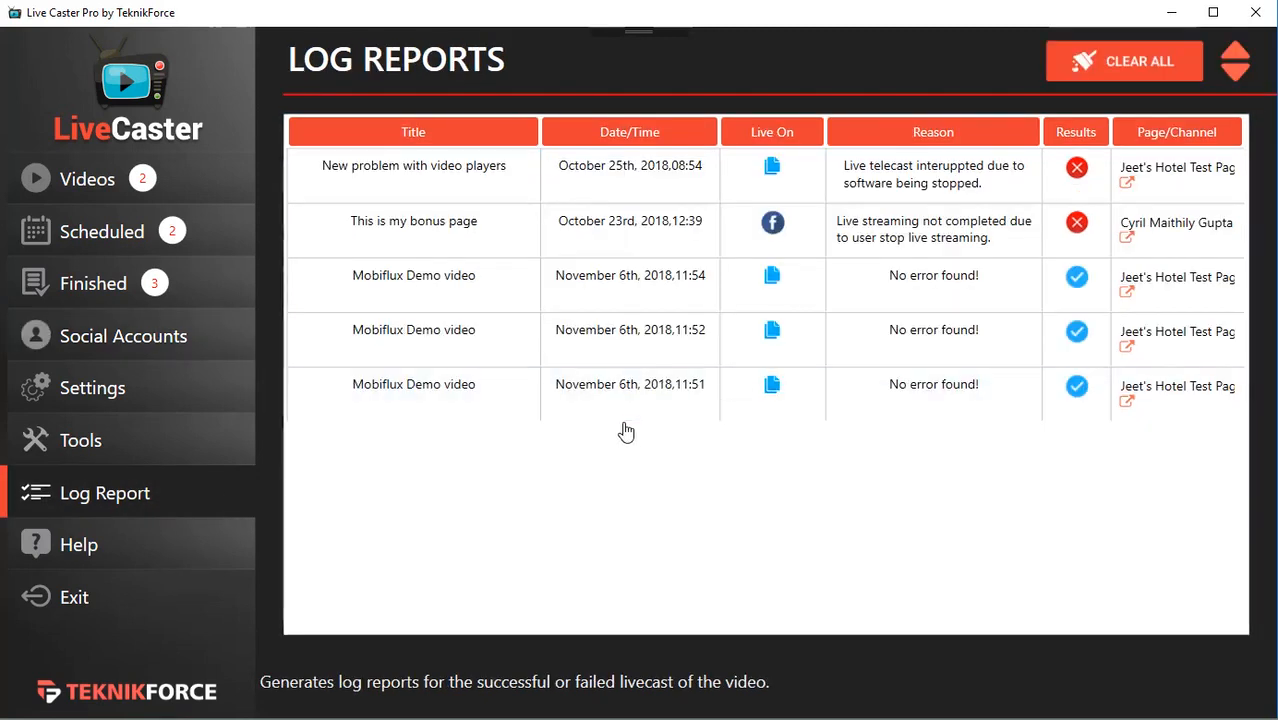
{"action": "mouse_move", "coordinate": [772, 228]}
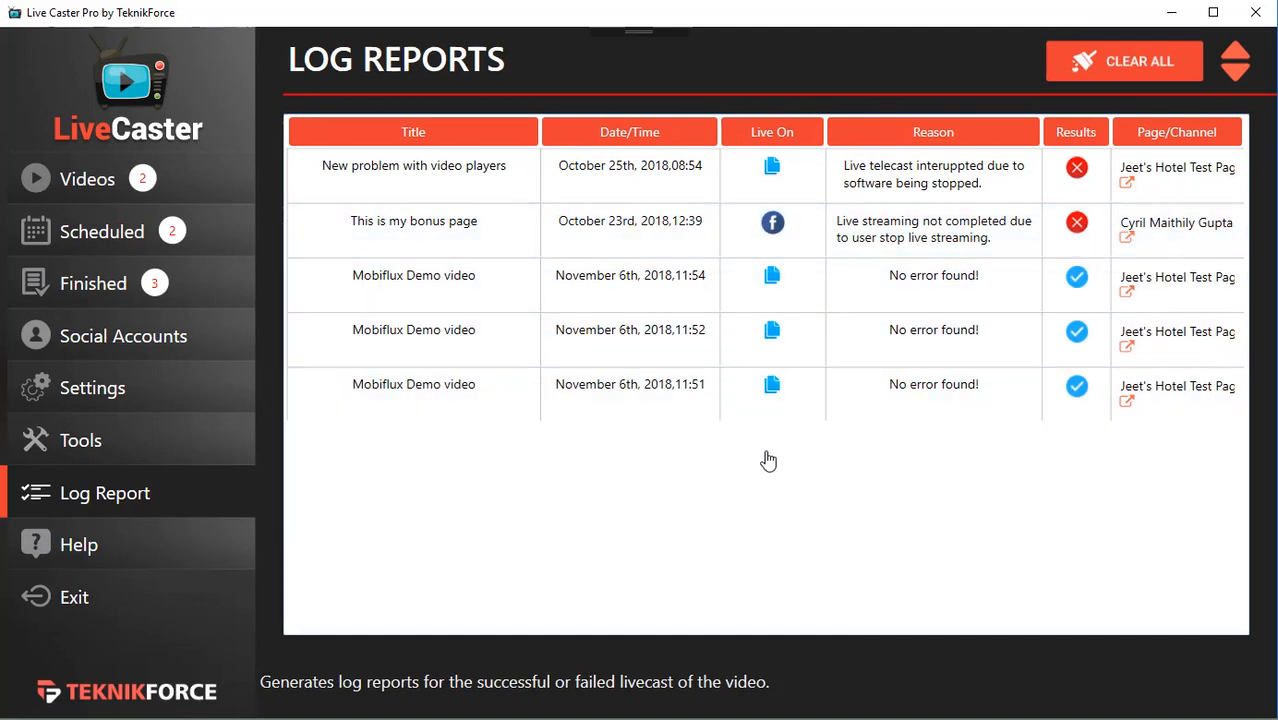
{"action": "mouse_move", "coordinate": [837, 230]}
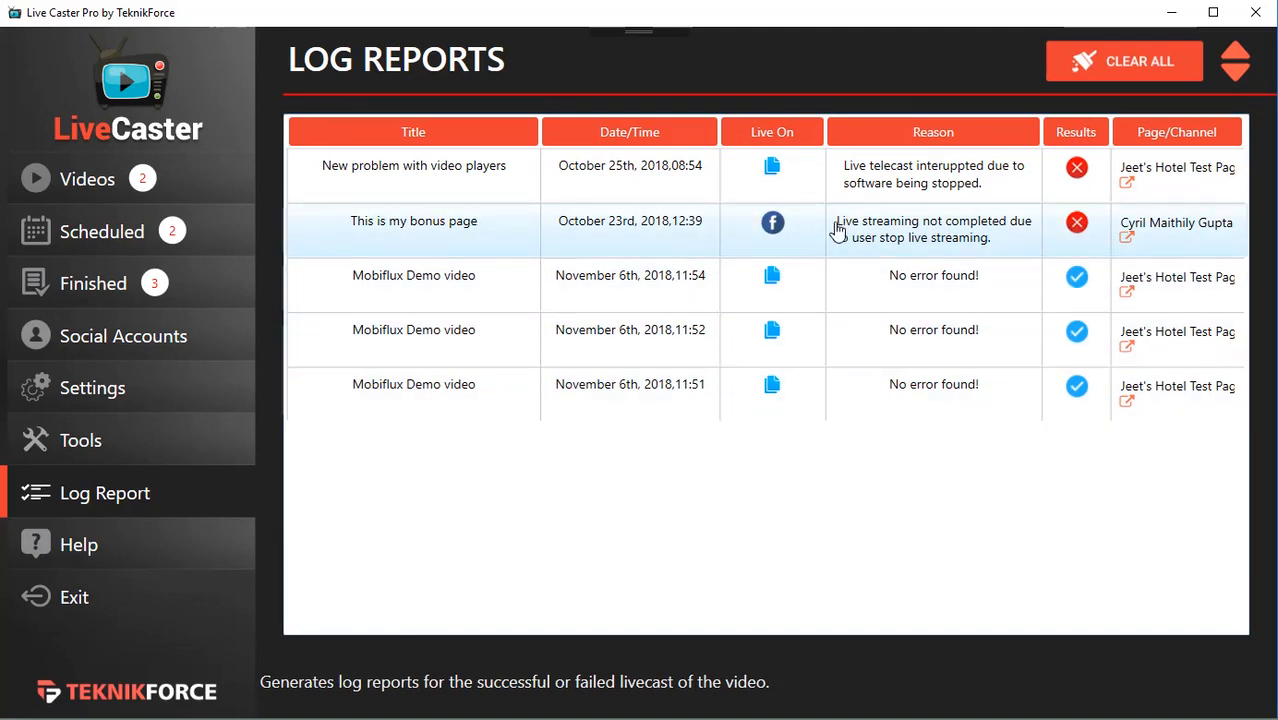
{"action": "mouse_move", "coordinate": [955, 231]}
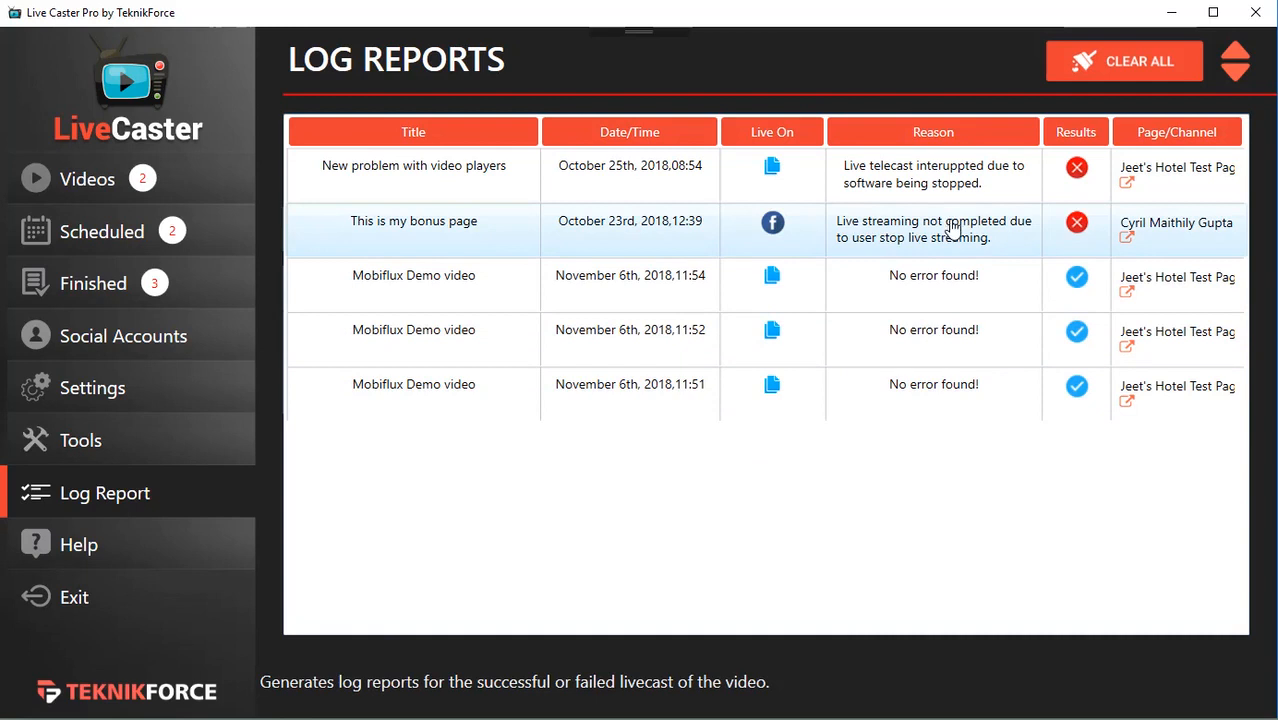
{"action": "mouse_move", "coordinate": [894, 511]}
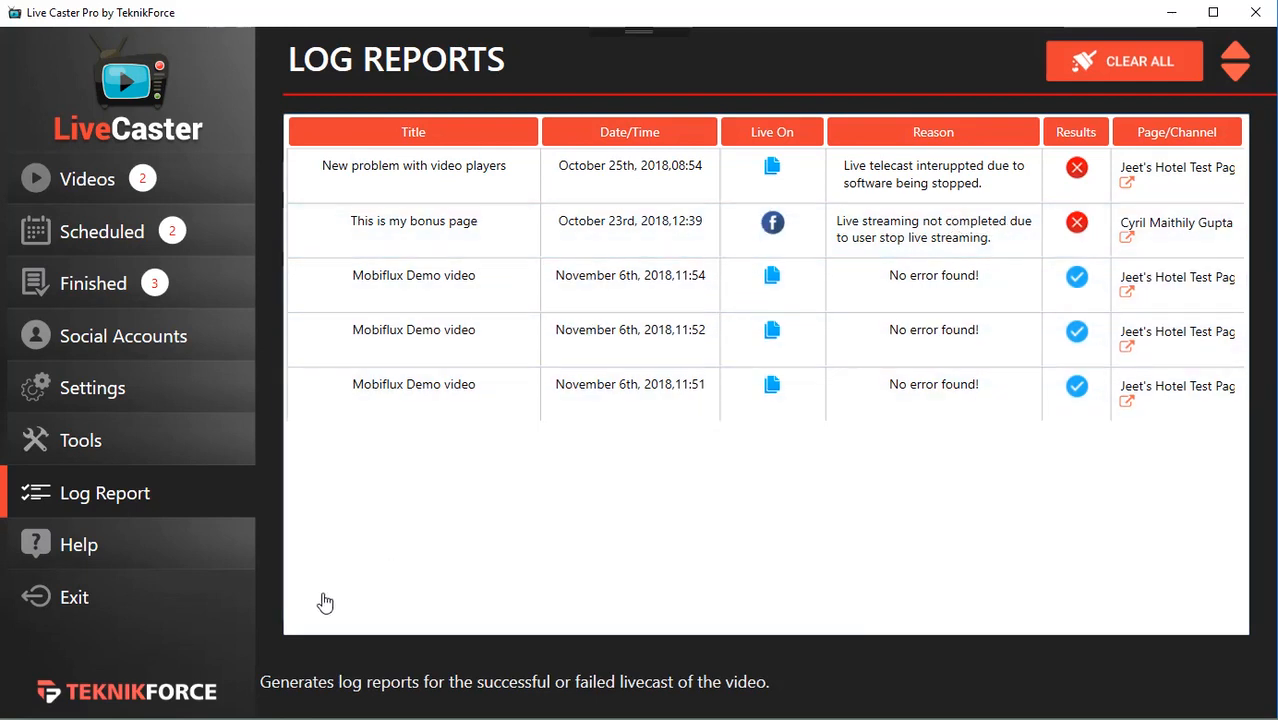
{"action": "mouse_move", "coordinate": [475, 297]}
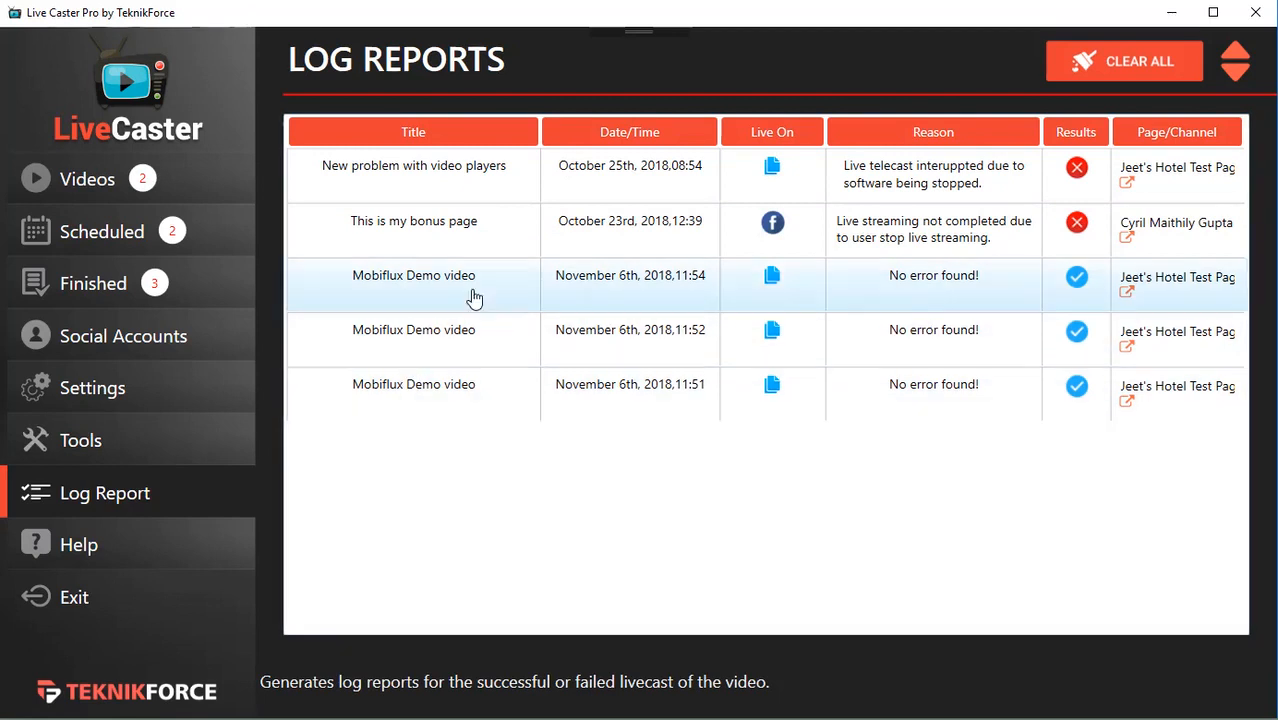